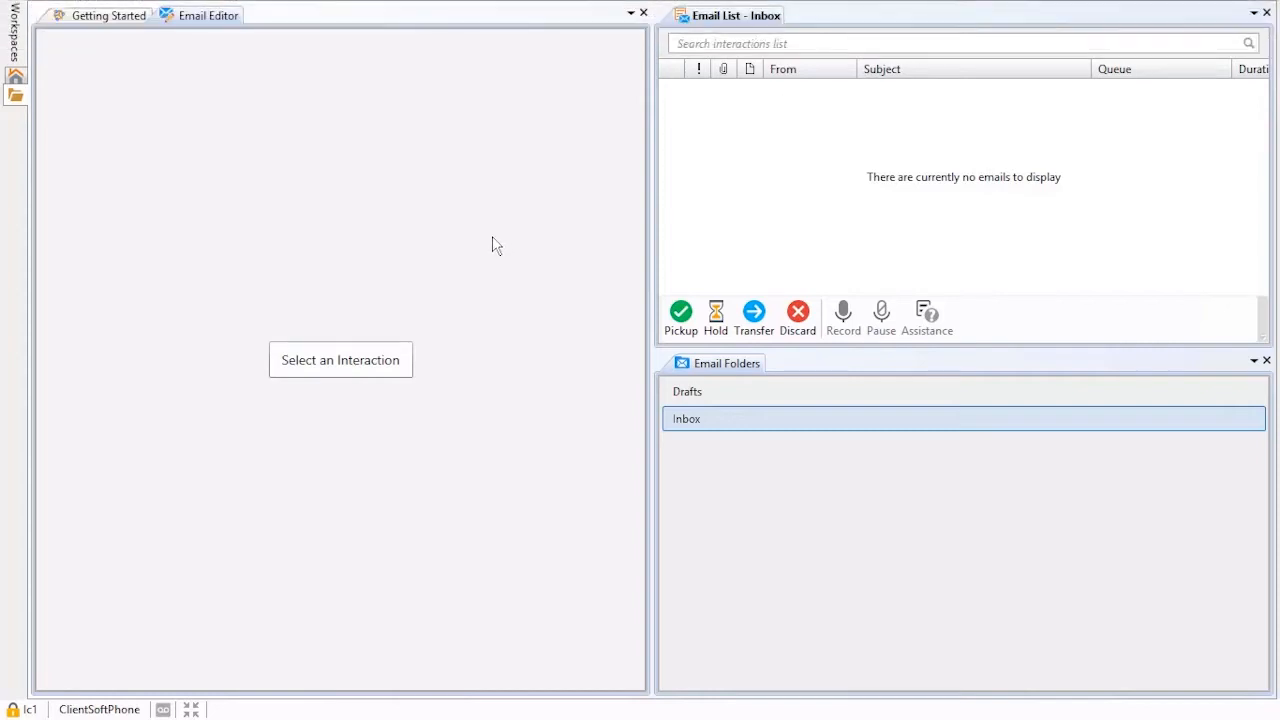
pyautogui.moveTo(406, 20)
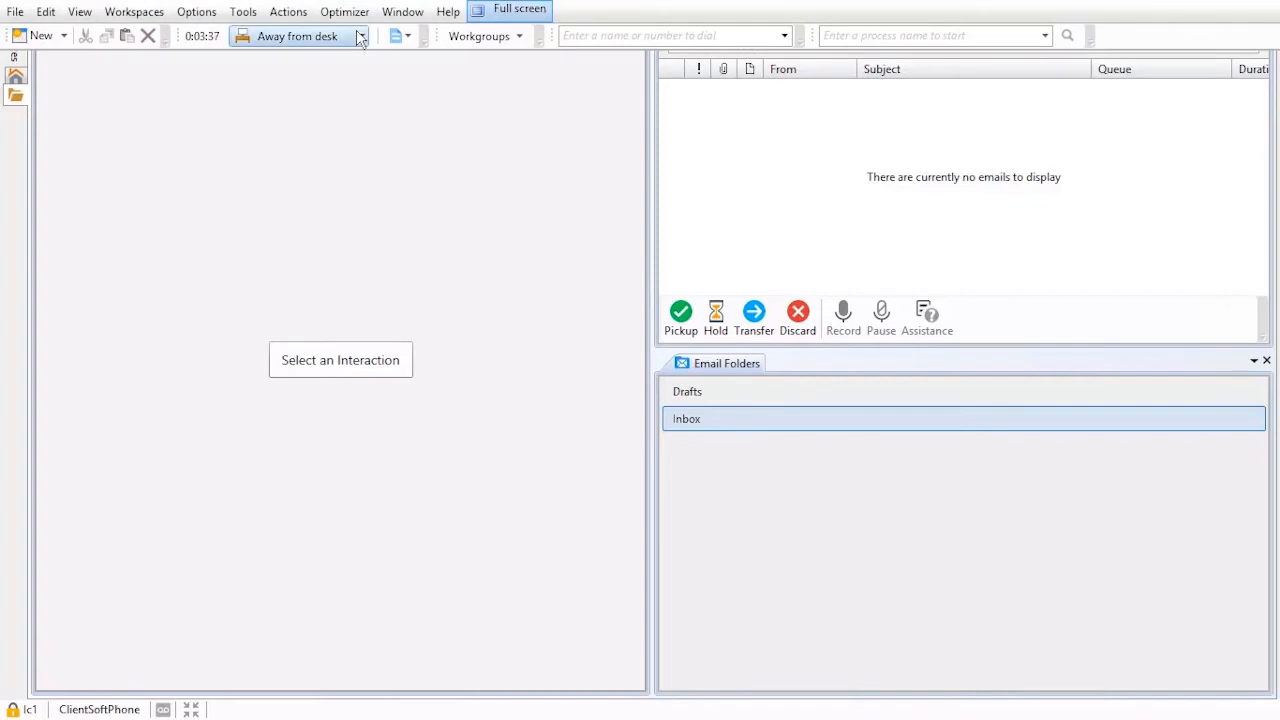
# - Change the agent status so the 'Help with my itinerary' email reaches the inbox
pyautogui.click(361, 35)
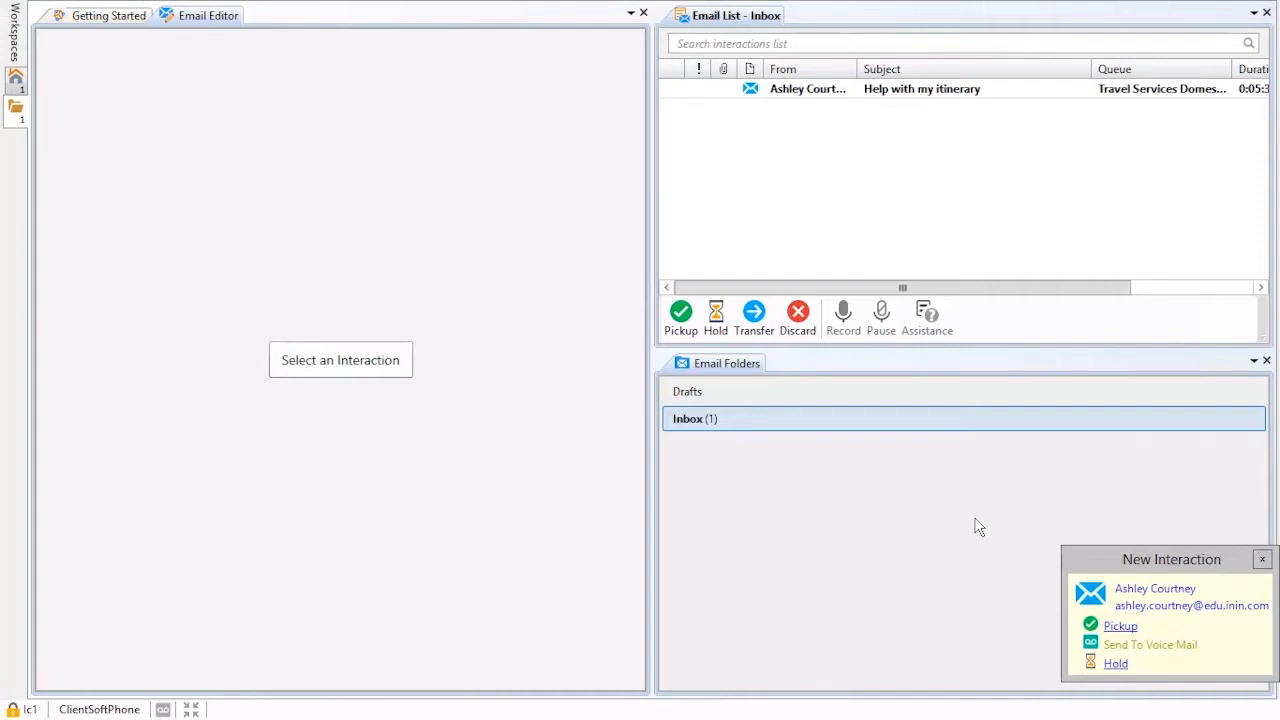
pyautogui.moveTo(1120, 630)
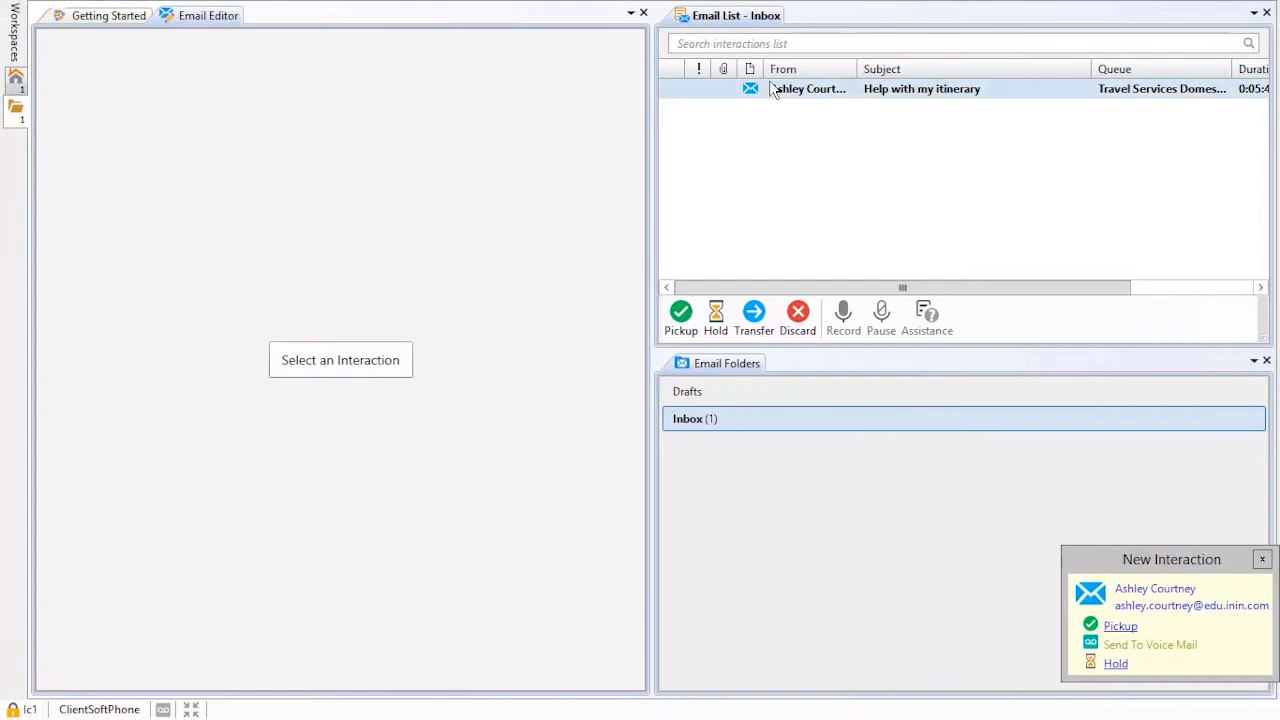
# - Pick up the itinerary email asking for the Chicago trip confirmation number
pyautogui.click(681, 318)
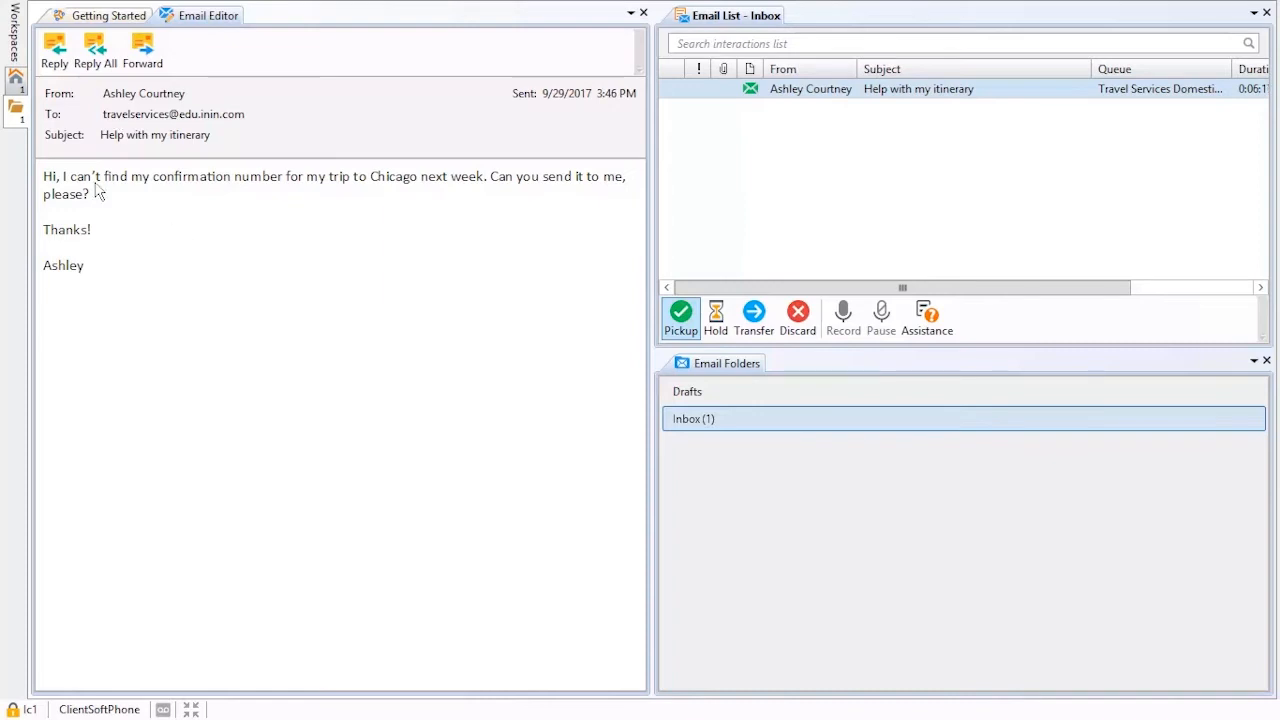
pyautogui.moveTo(231, 220)
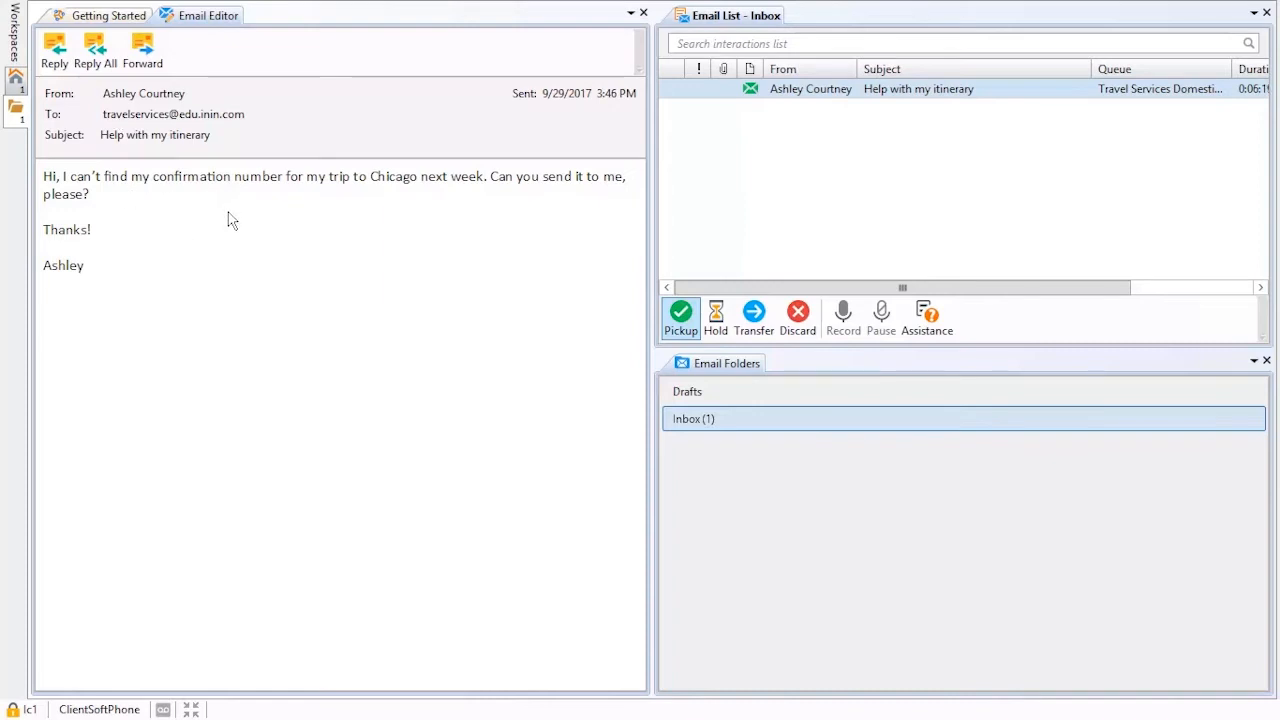
pyautogui.moveTo(54, 55)
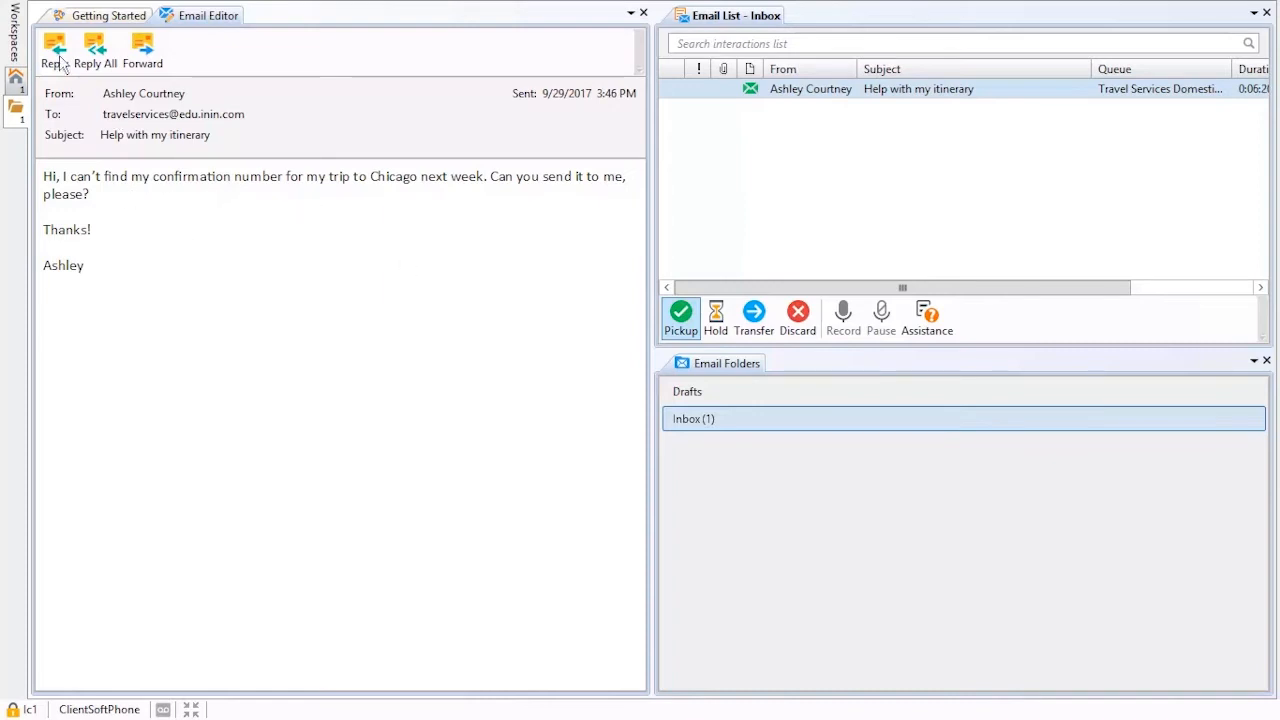
pyautogui.moveTo(143, 50)
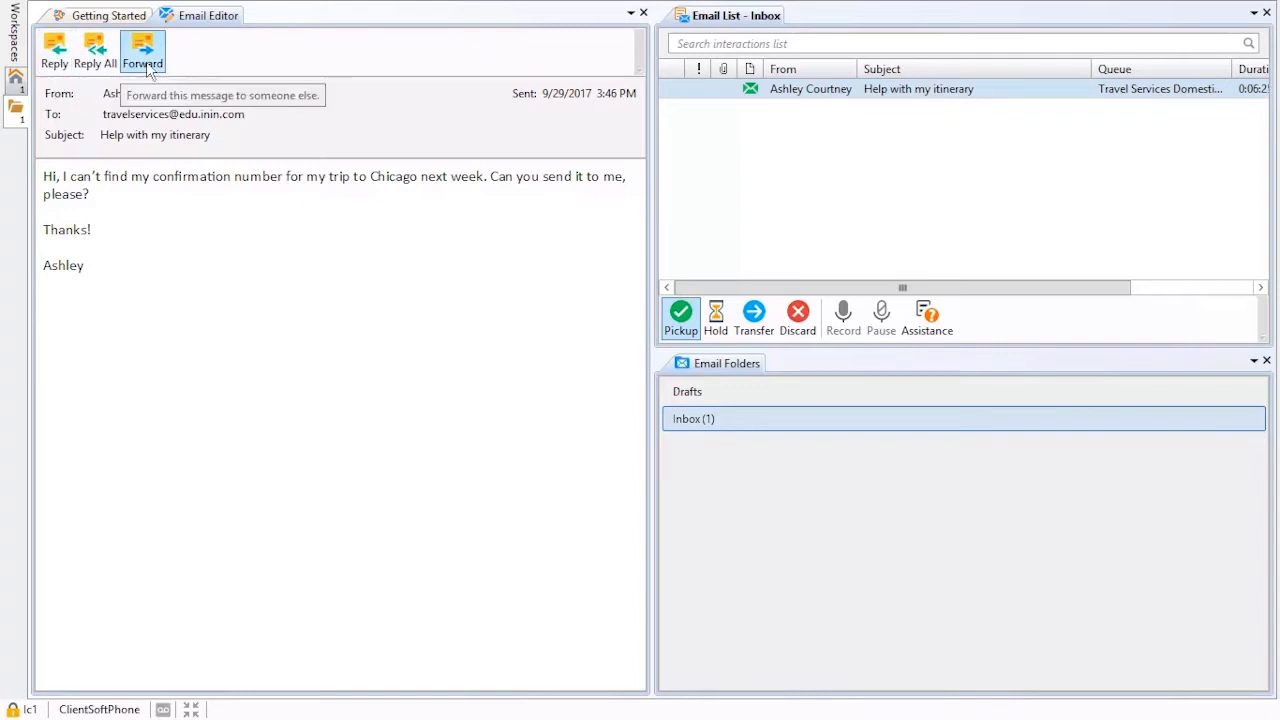
pyautogui.moveTo(54, 50)
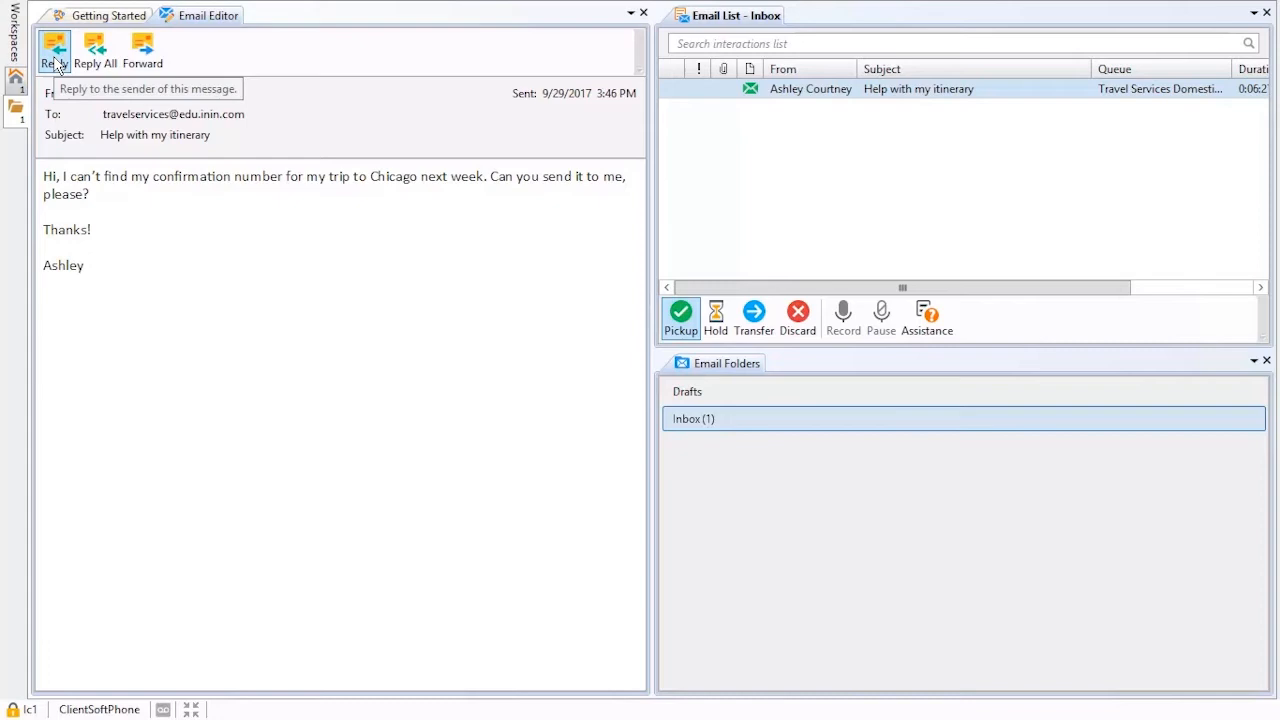
pyautogui.click(53, 50)
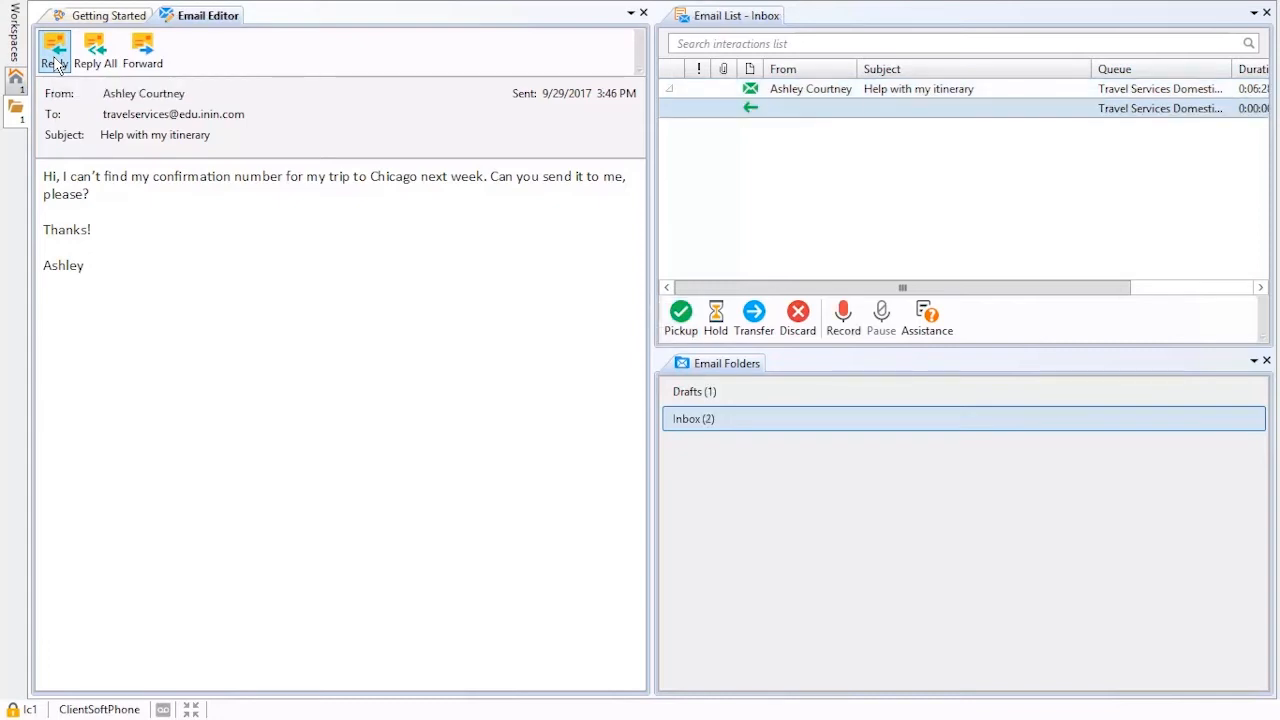
pyautogui.click(54, 50)
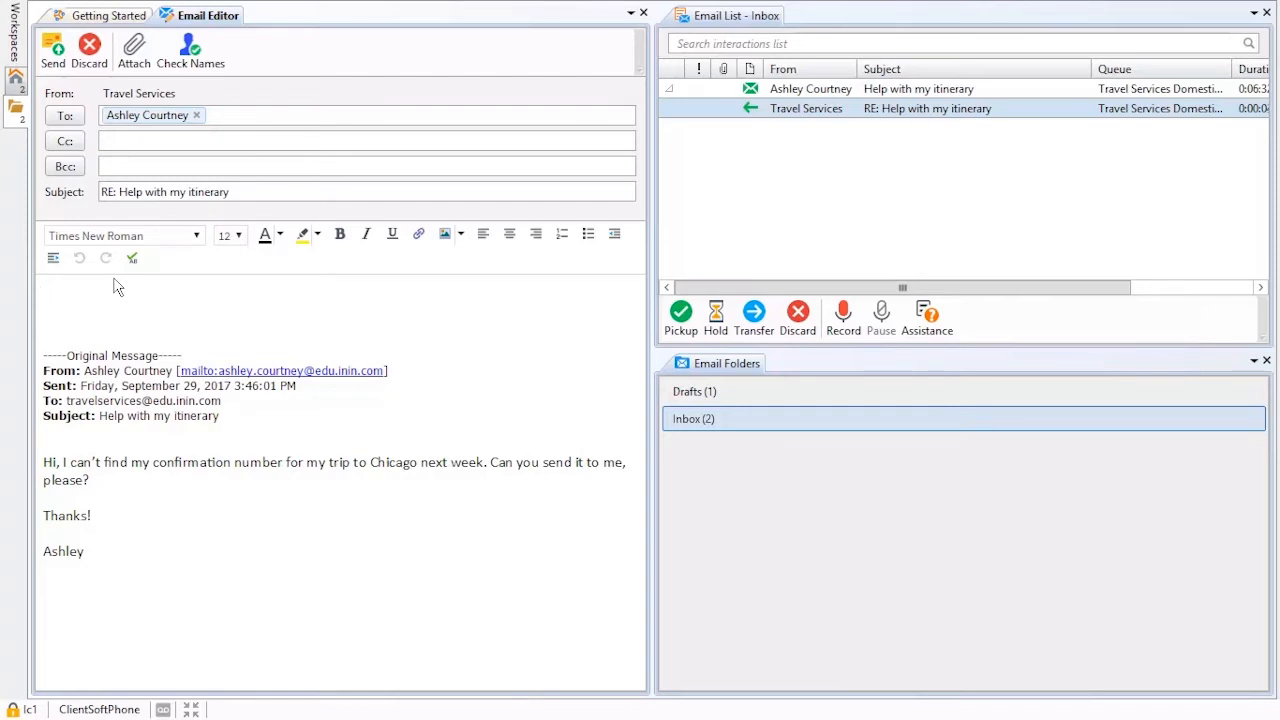
pyautogui.write('Hi.')
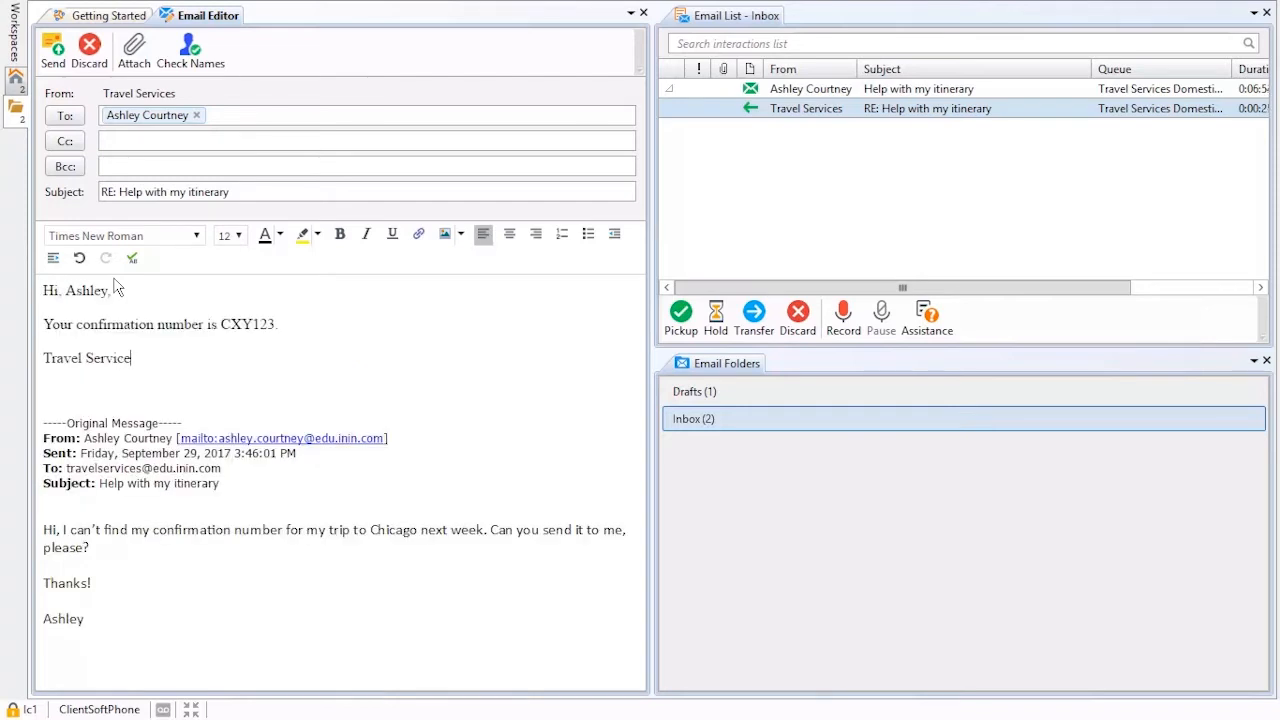
pyautogui.write('s')
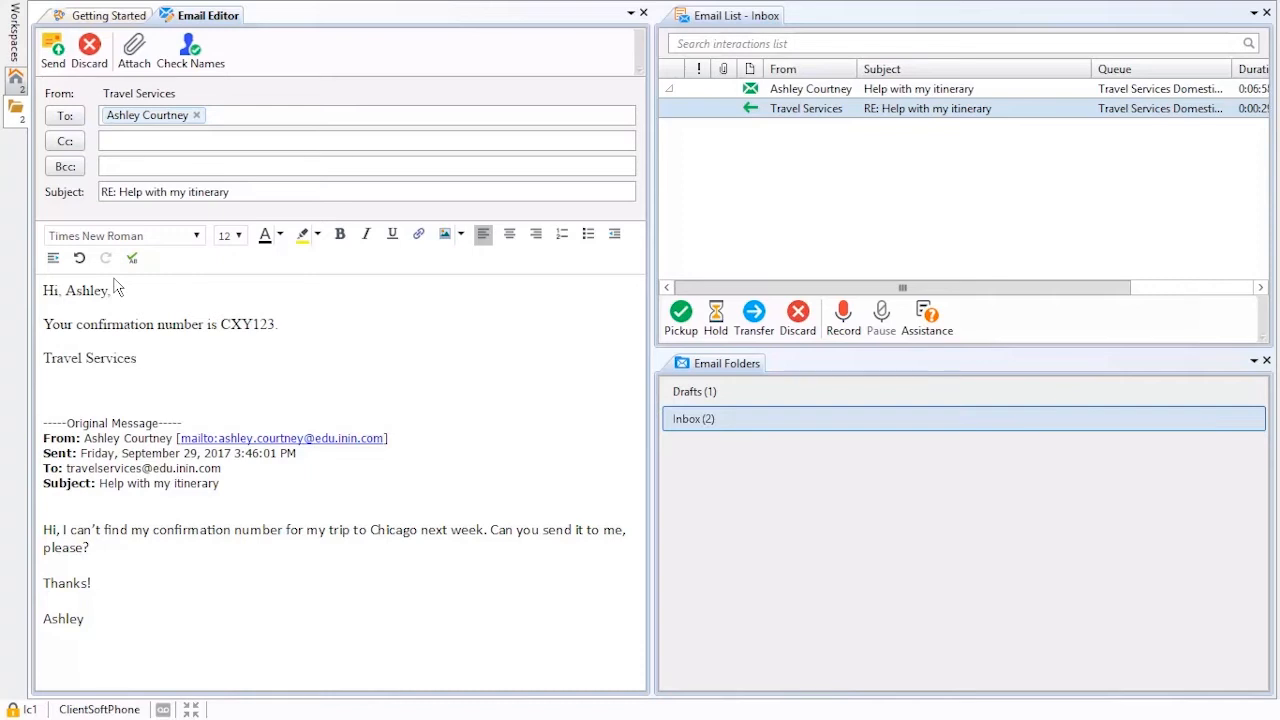
pyautogui.moveTo(52, 50)
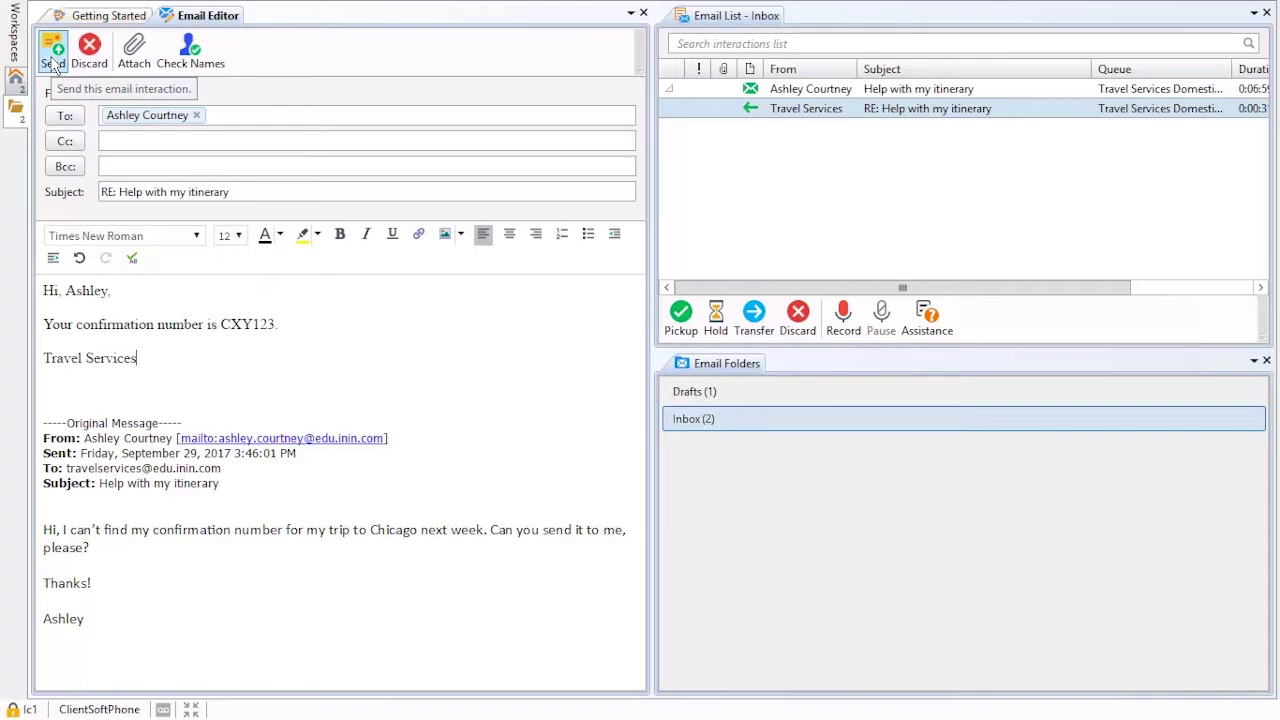
pyautogui.moveTo(89, 50)
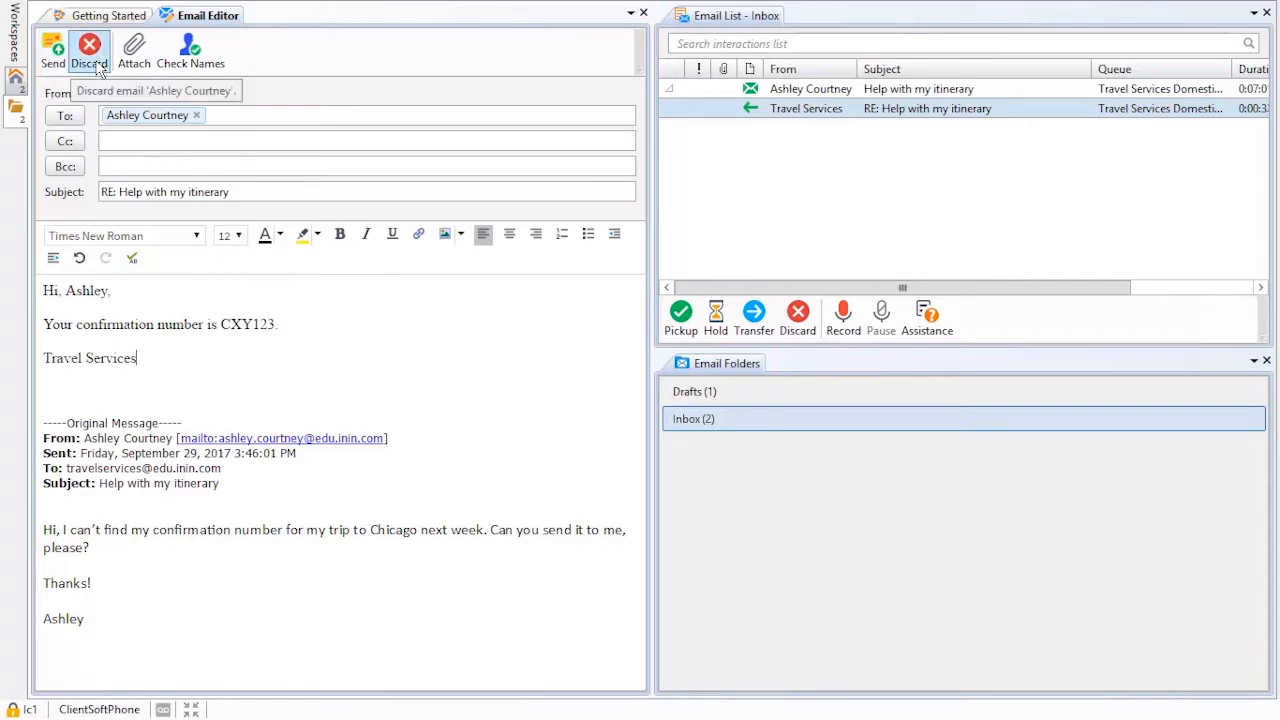
pyautogui.moveTo(133, 50)
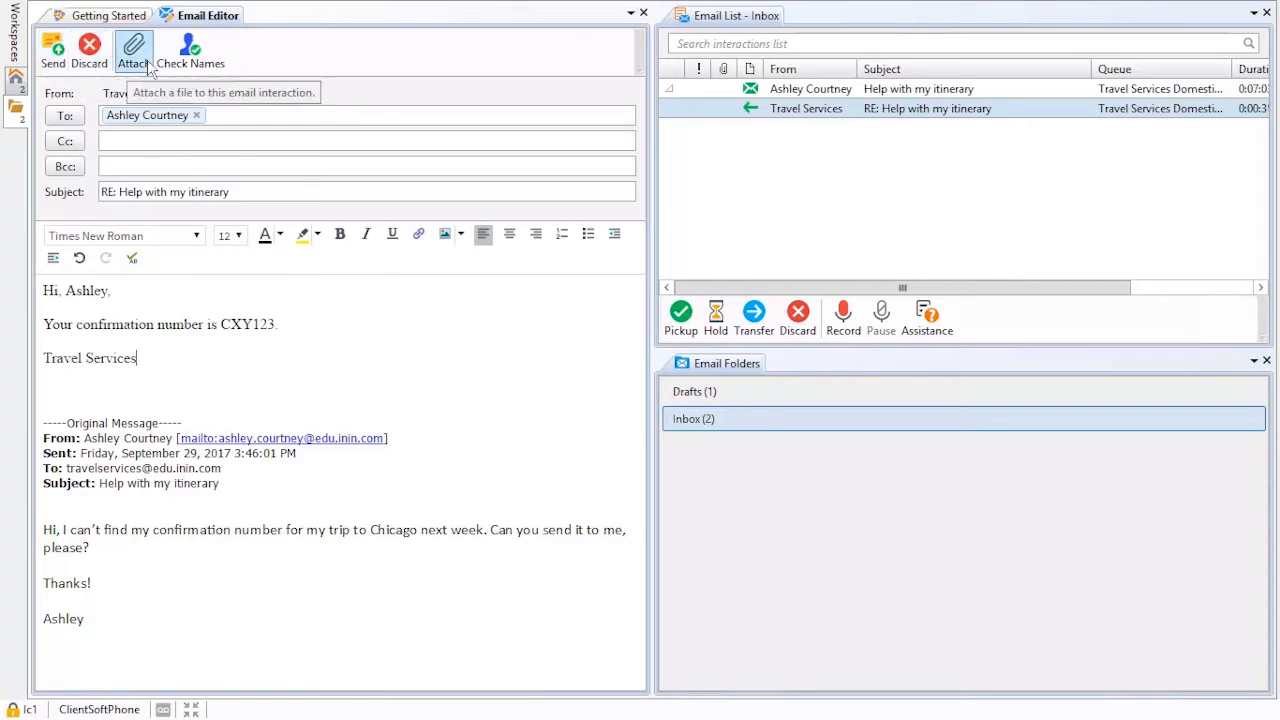
pyautogui.moveTo(190, 50)
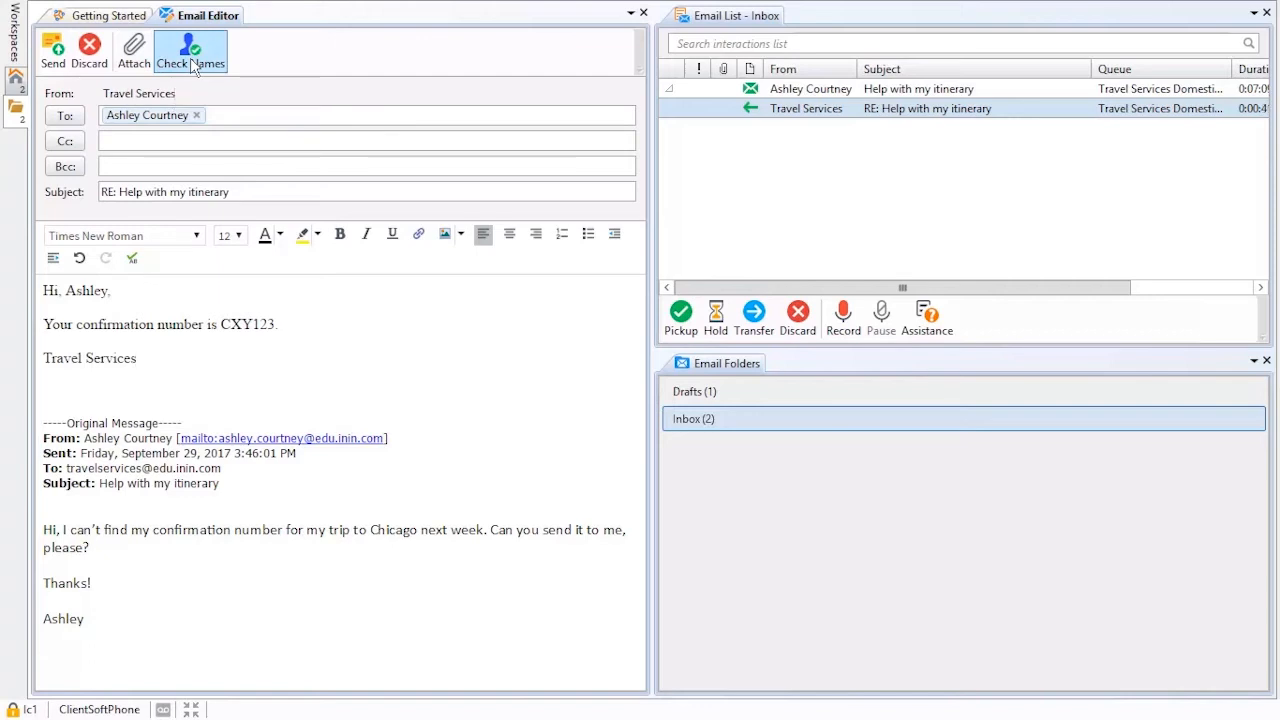
pyautogui.moveTo(52, 50)
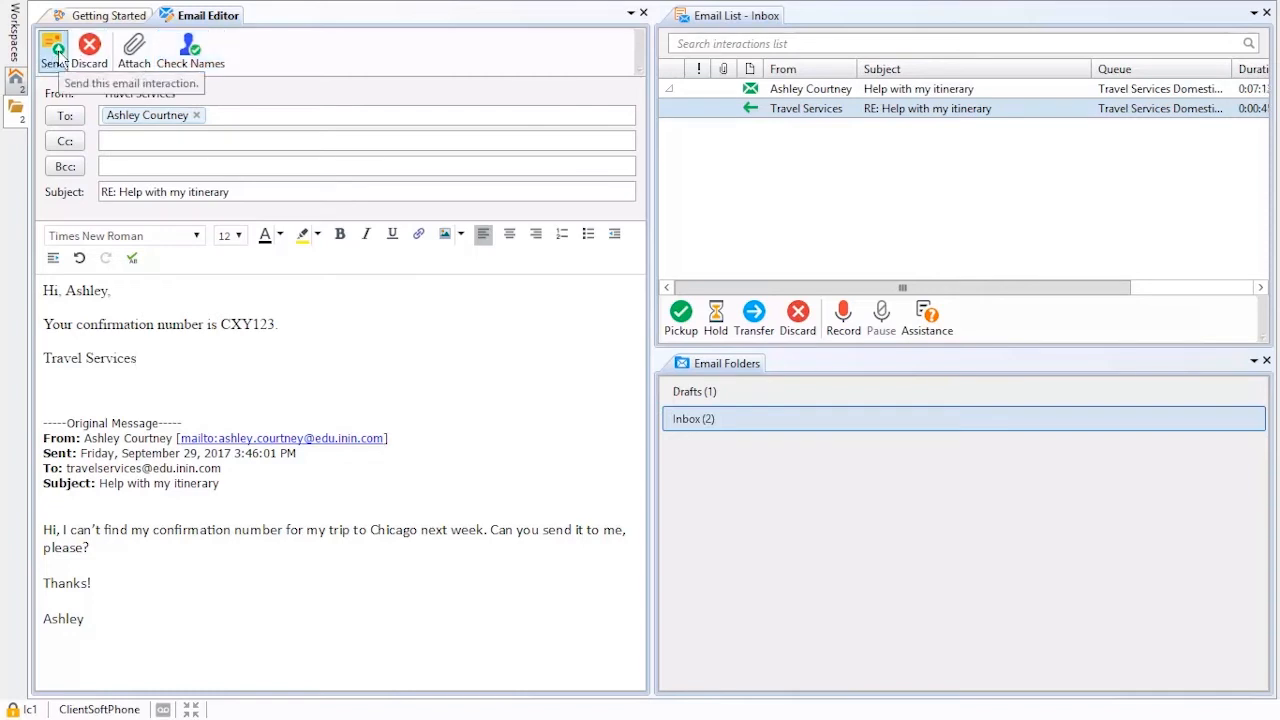
pyautogui.click(52, 50)
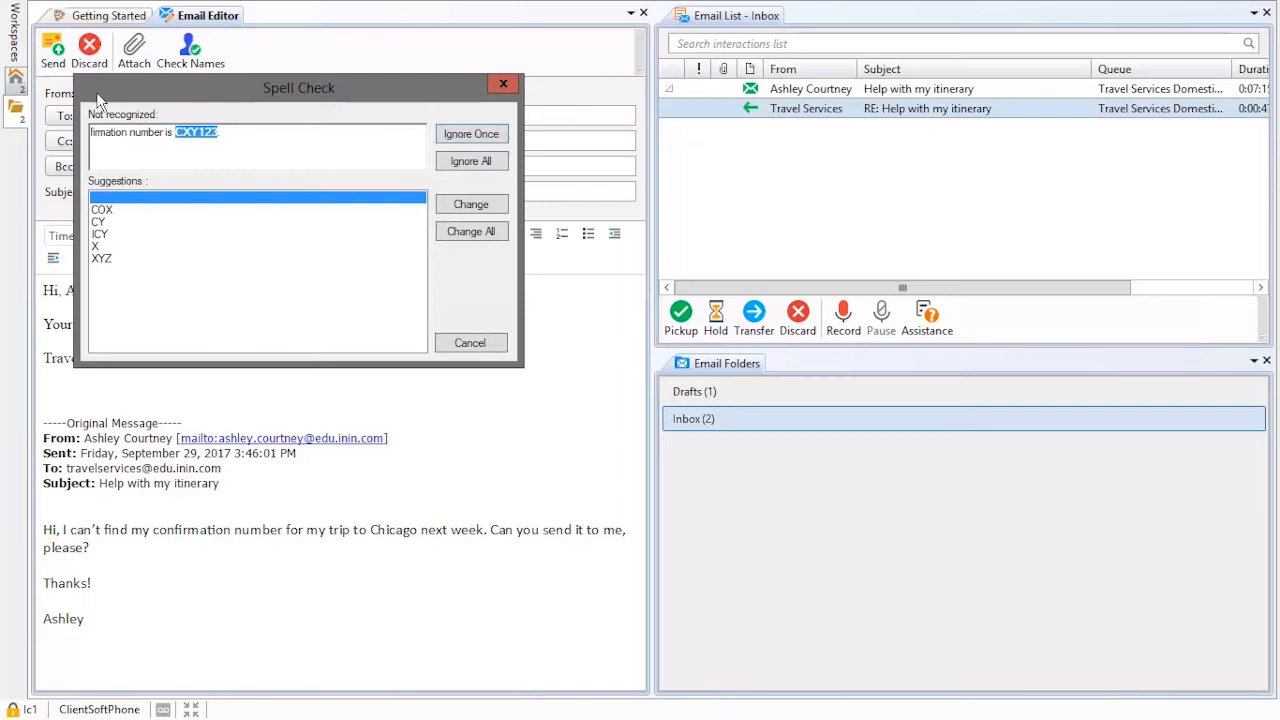
pyautogui.moveTo(372, 197)
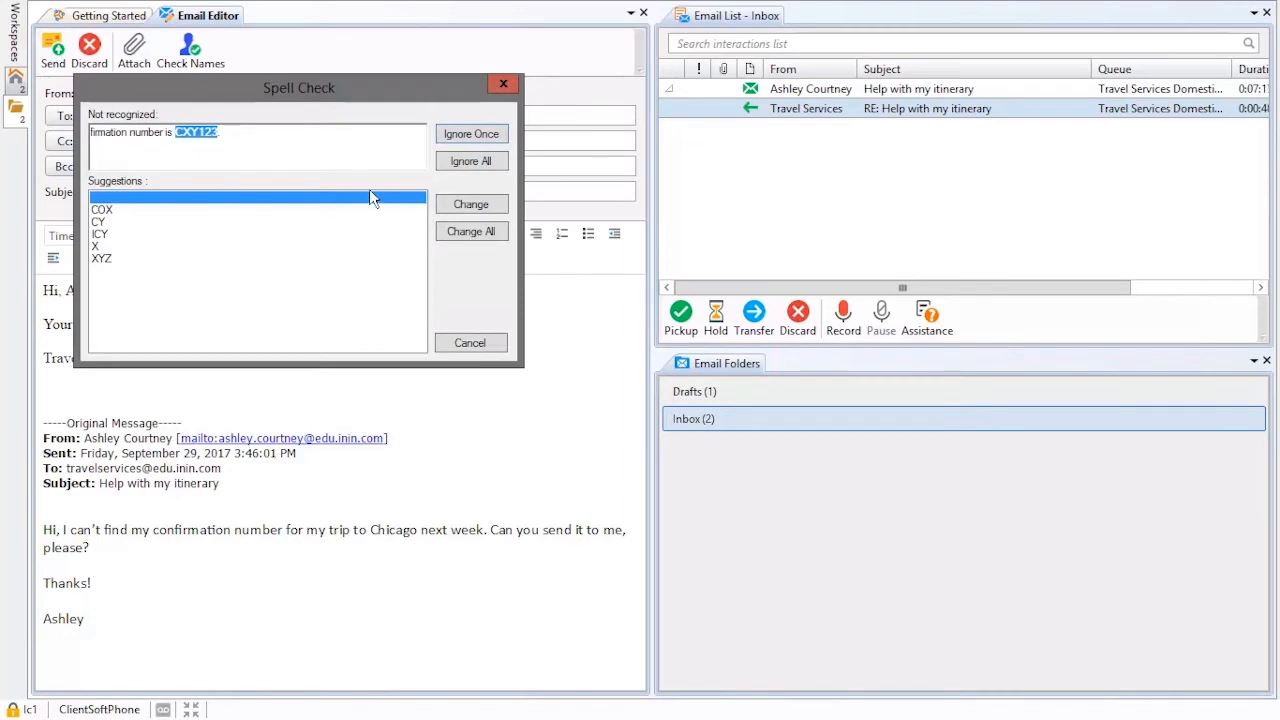
pyautogui.moveTo(325, 163)
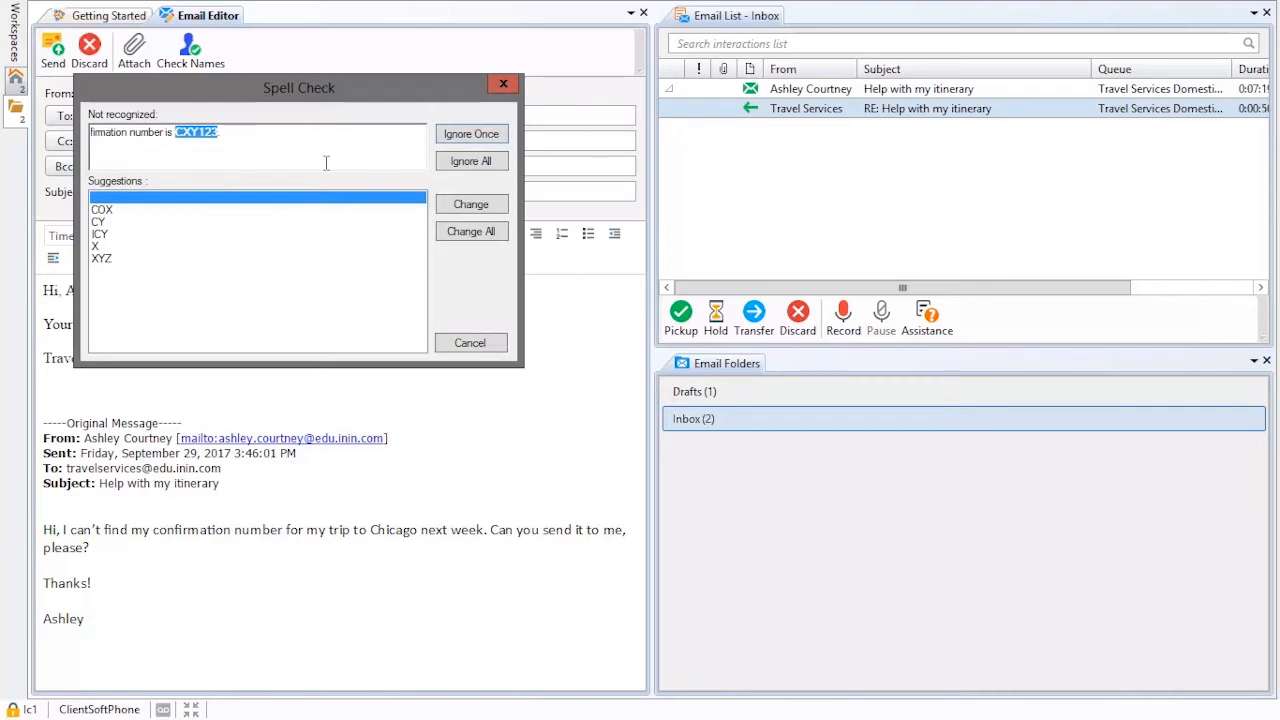
pyautogui.moveTo(498, 388)
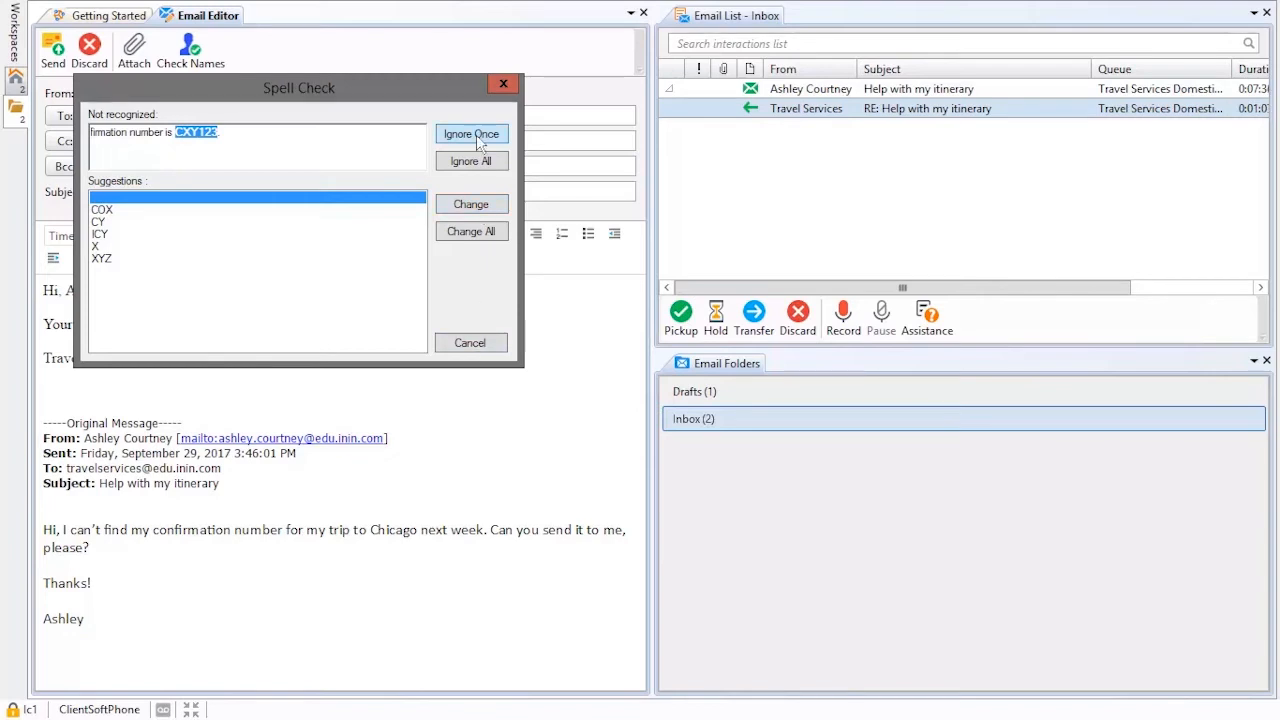
pyautogui.click(470, 134)
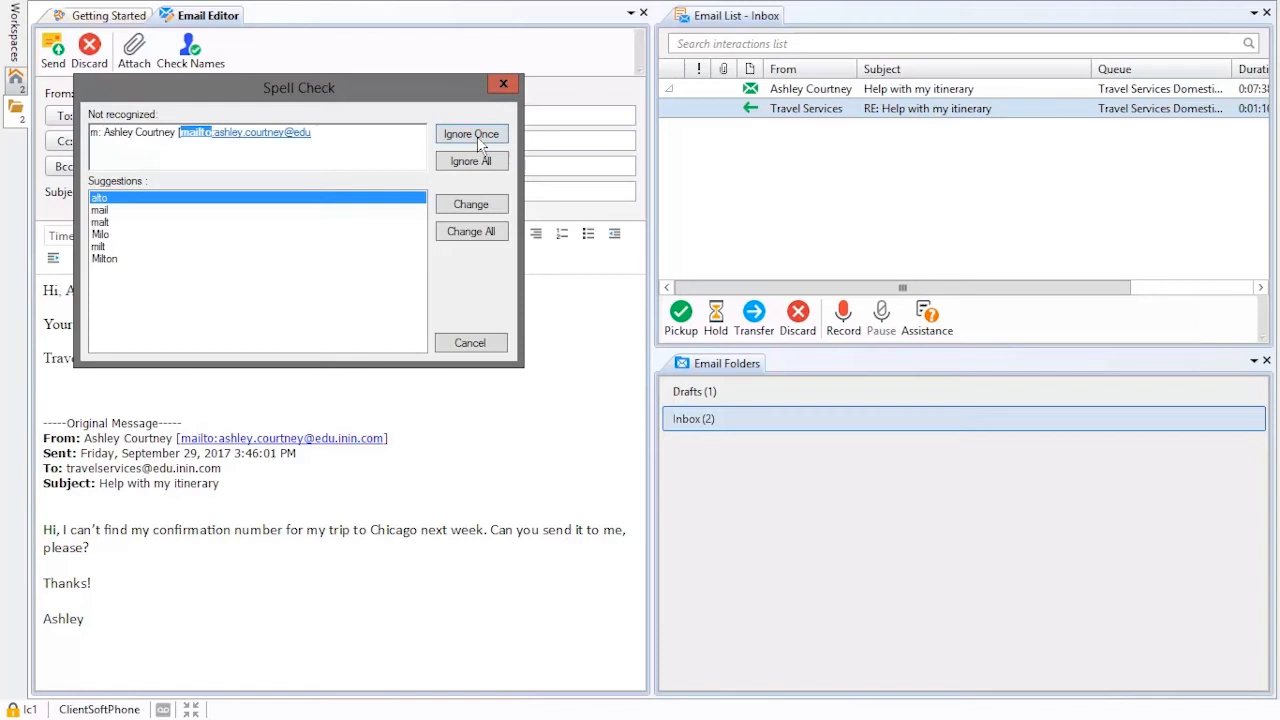
pyautogui.moveTo(182, 165)
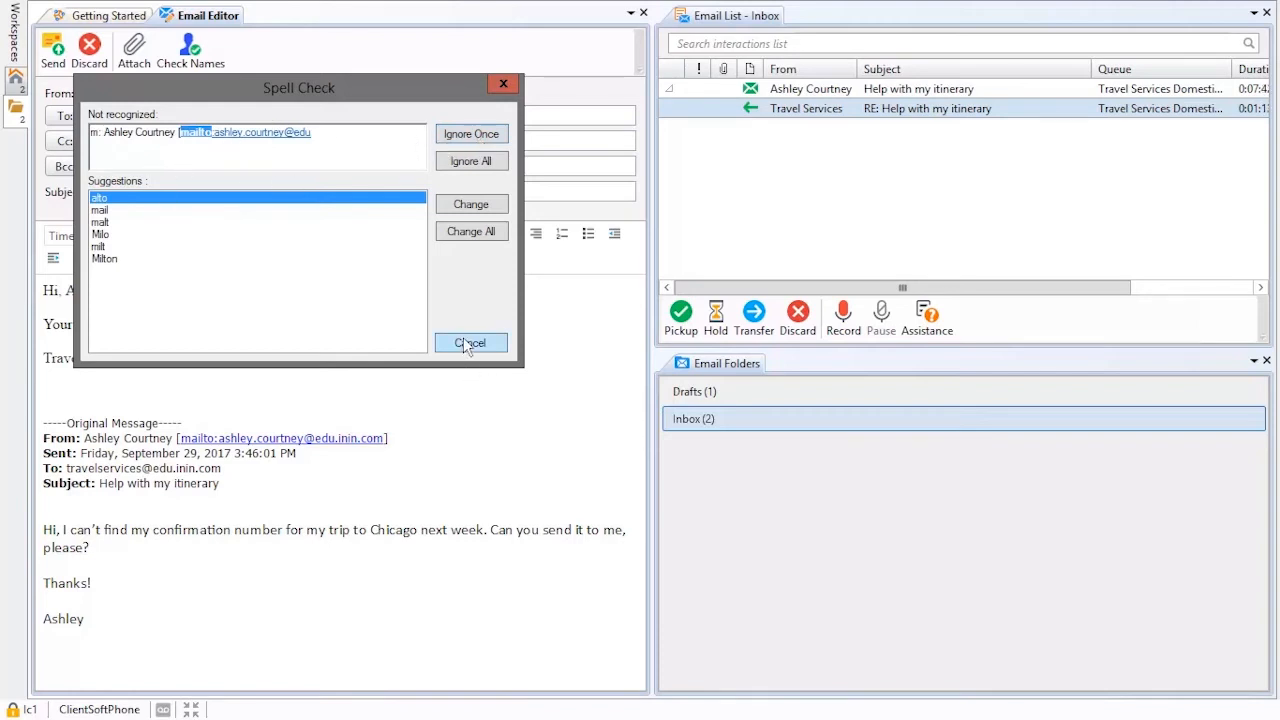
pyautogui.click(470, 343)
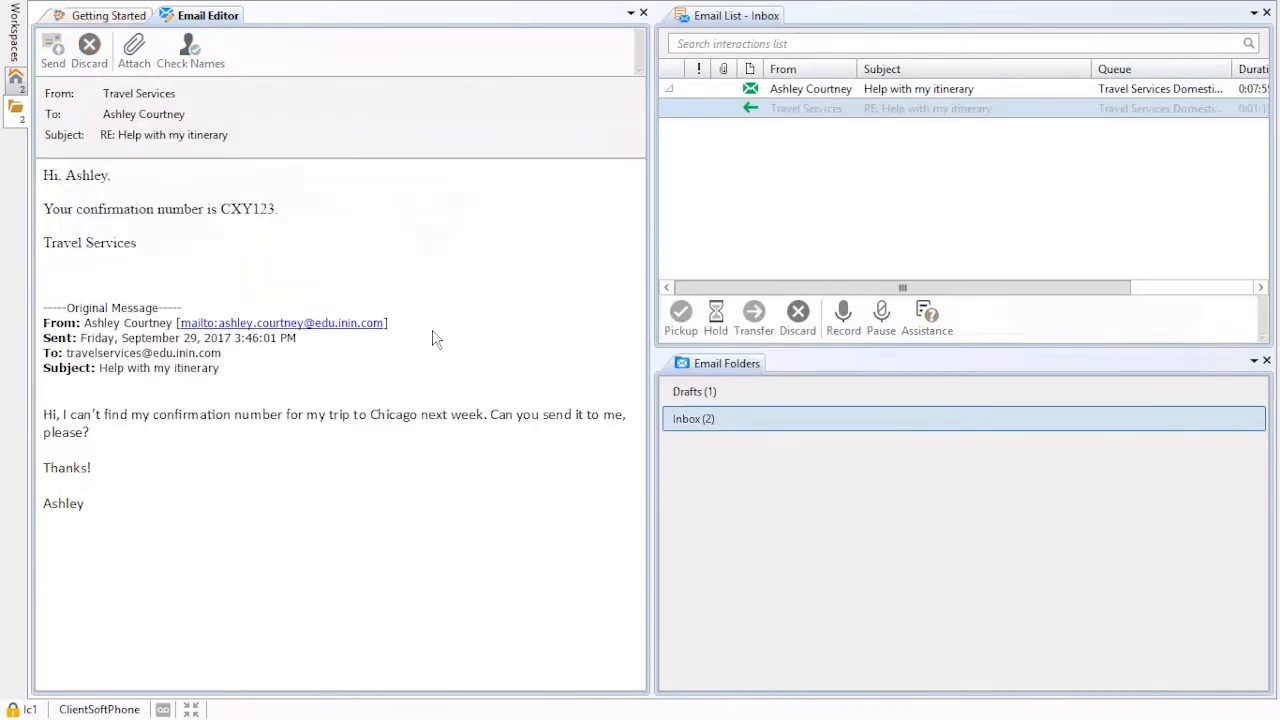
pyautogui.moveTo(705, 348)
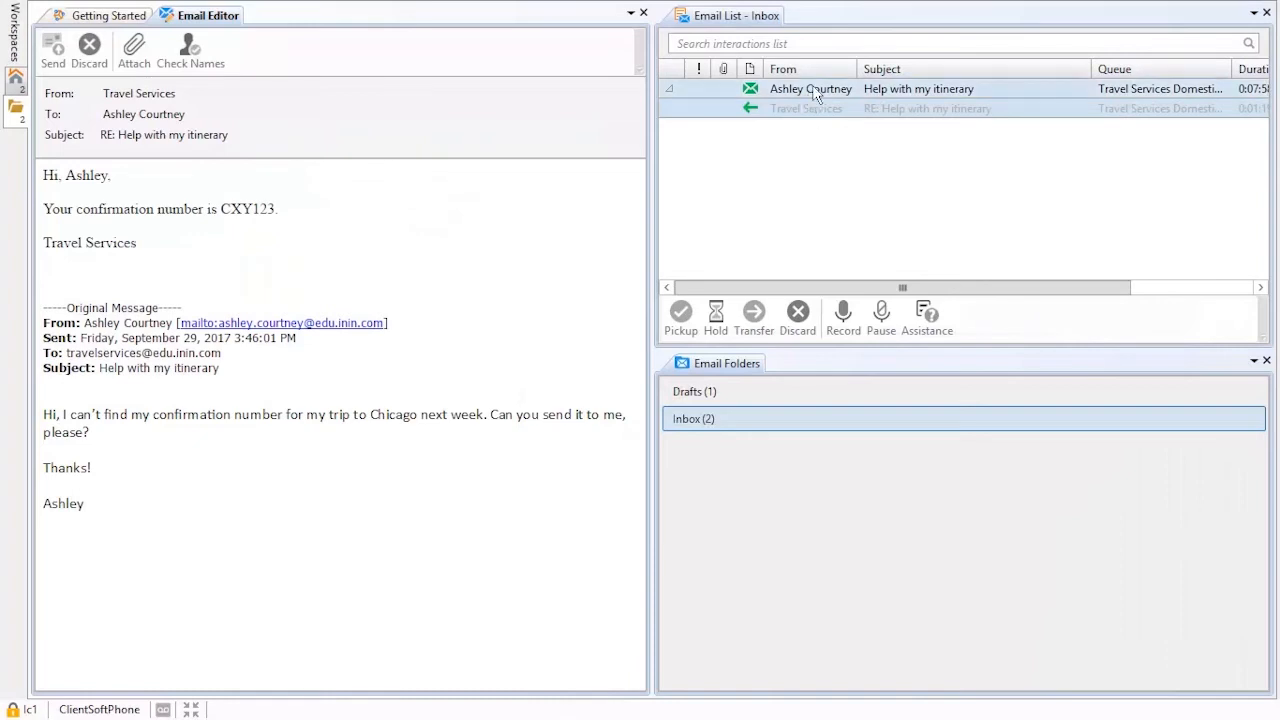
# - Show Ashley's original Chicago request, then take her newly arrived Cancun follow-up
pyautogui.click(810, 88)
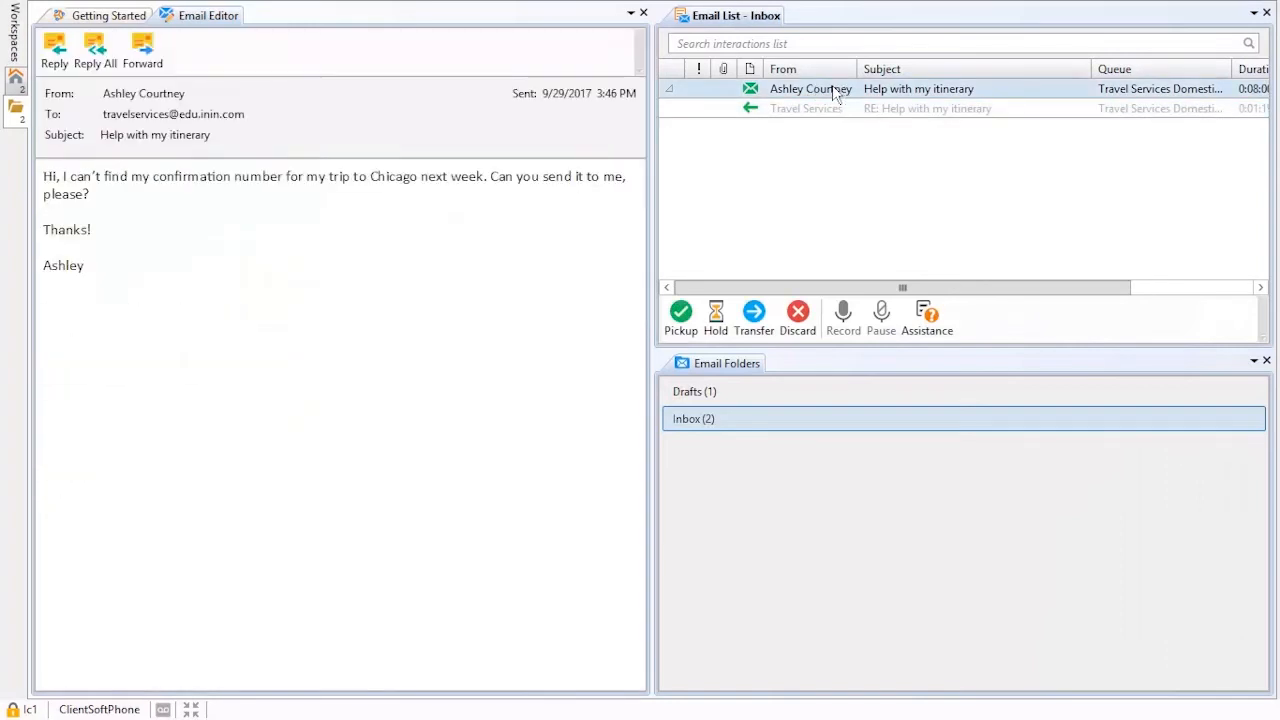
pyautogui.moveTo(807, 203)
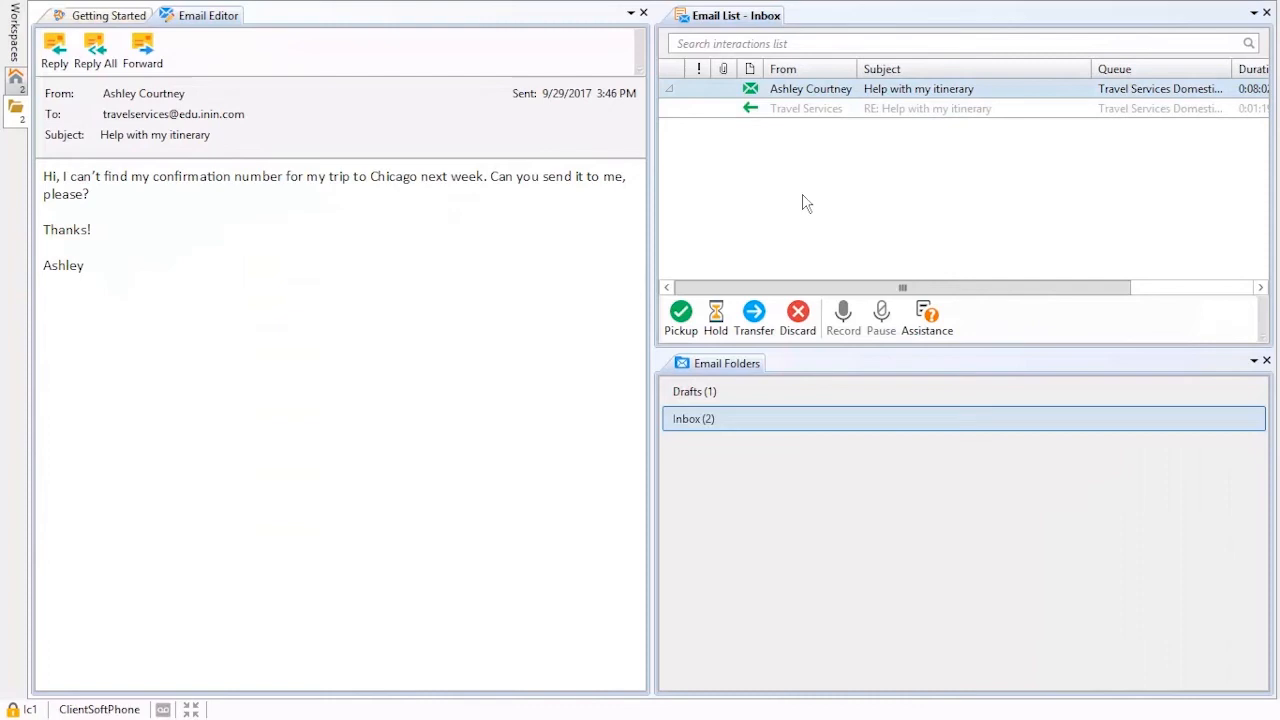
pyautogui.moveTo(798, 312)
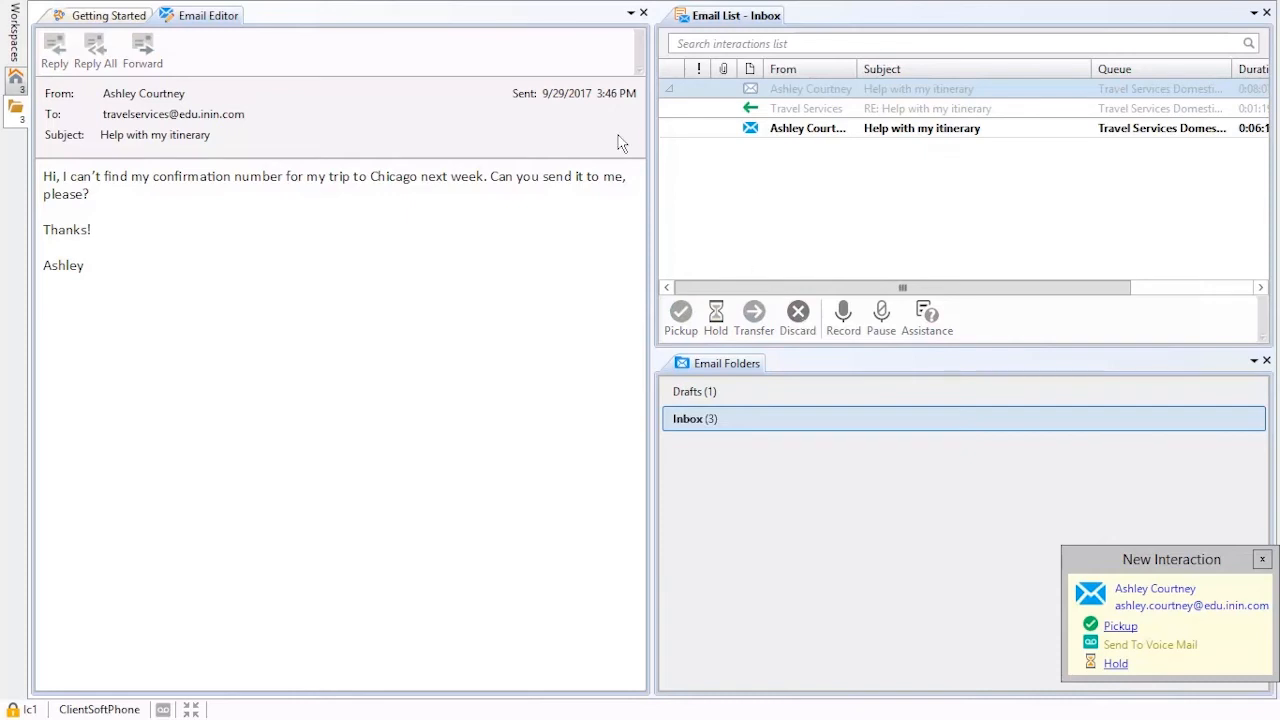
pyautogui.click(921, 128)
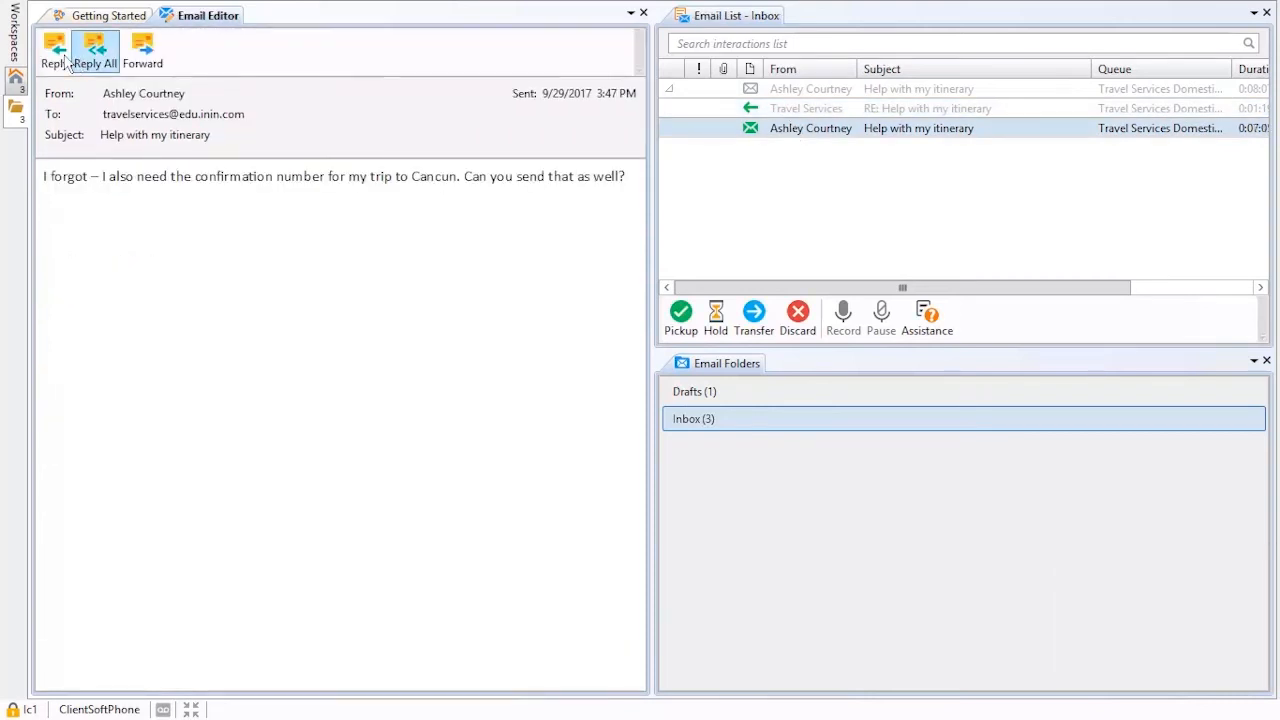
# - Start a reply to Ashley's Cancun follow-up and stop recording the interaction
pyautogui.click(54, 50)
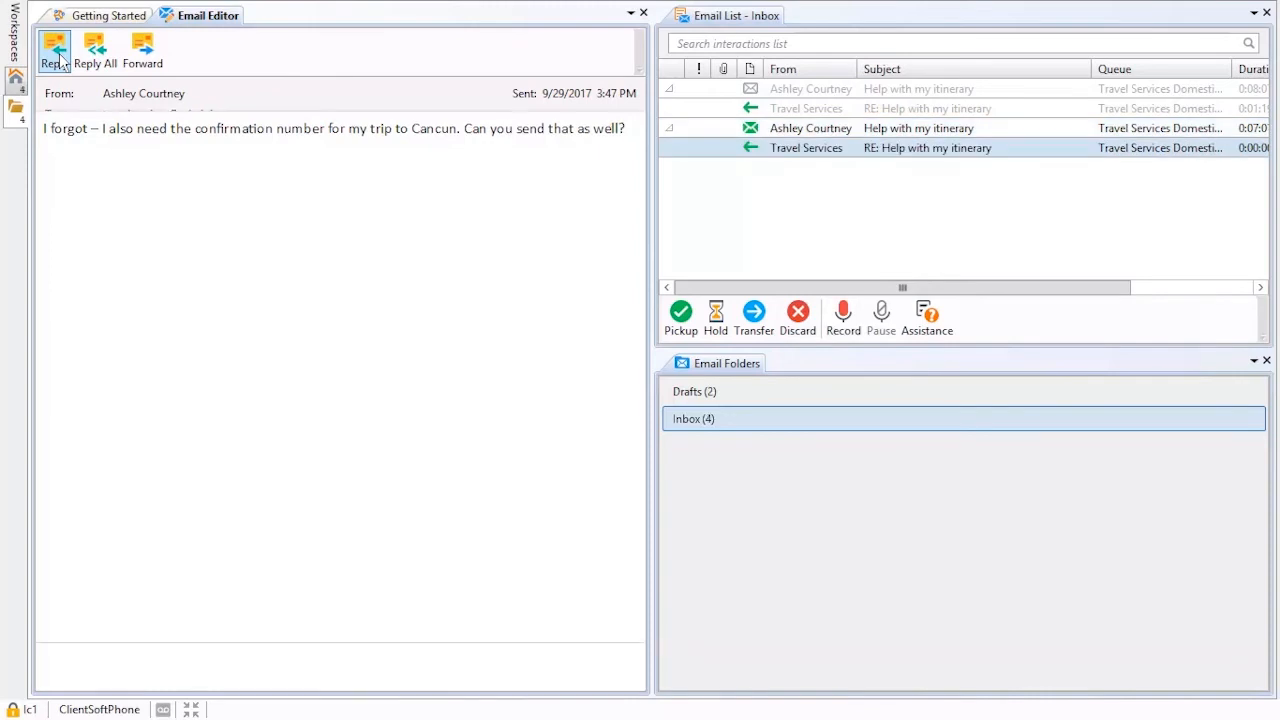
pyautogui.click(55, 50)
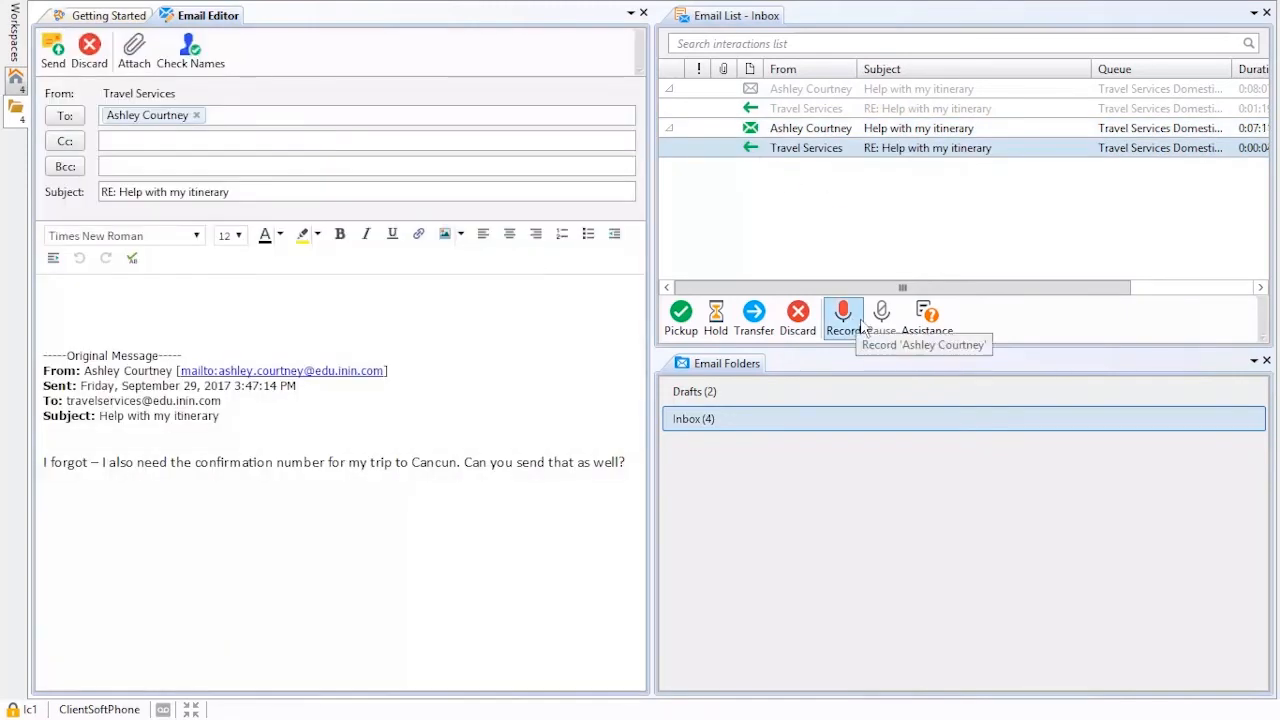
pyautogui.moveTo(845, 318)
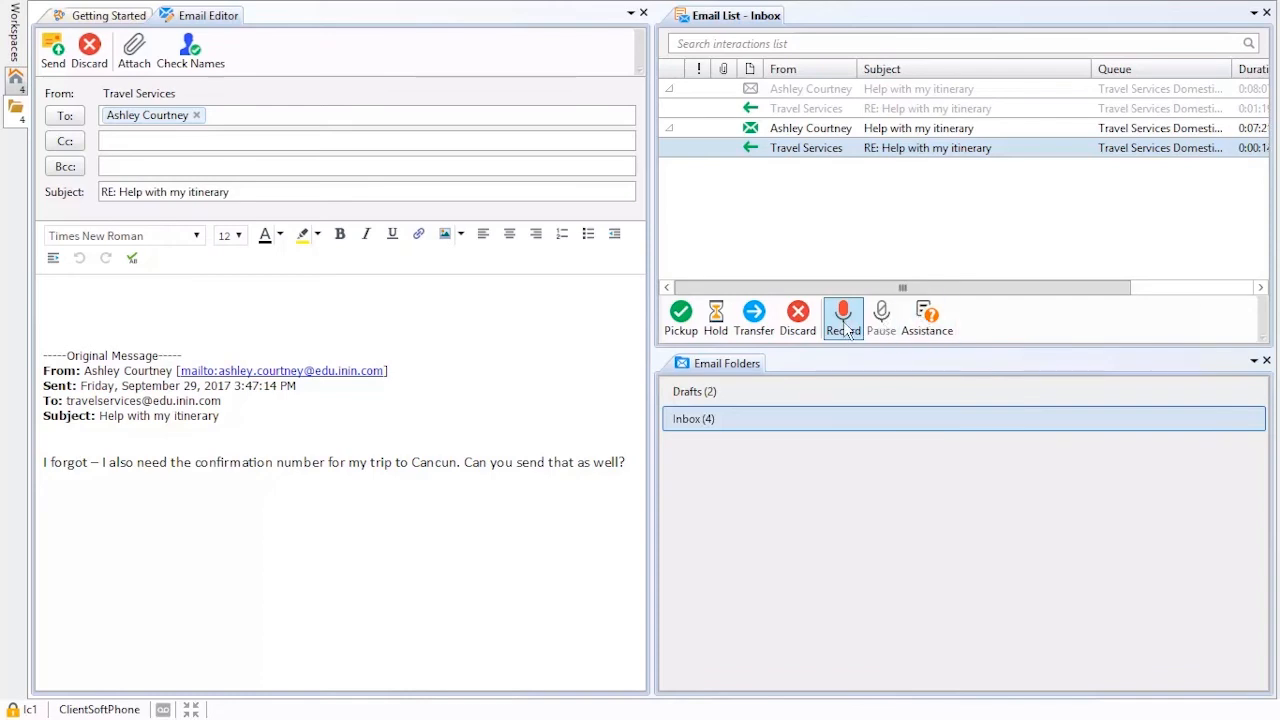
pyautogui.moveTo(843, 315)
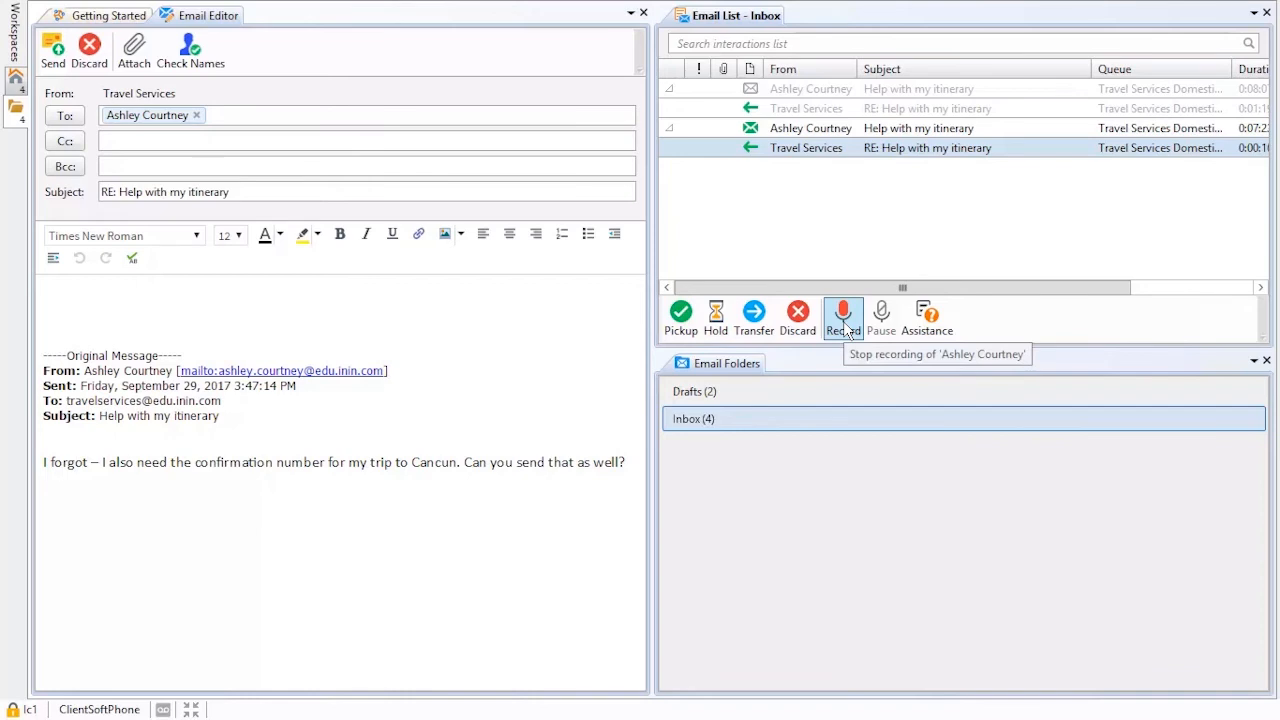
pyautogui.moveTo(843, 318)
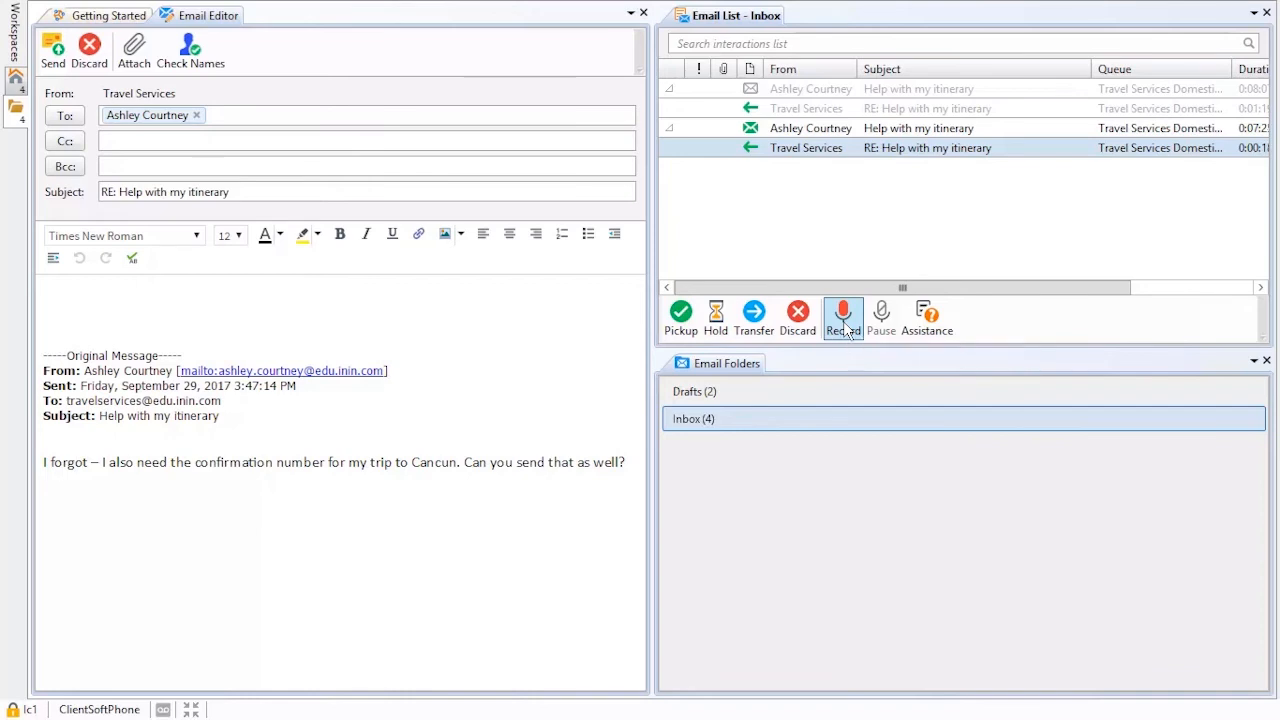
pyautogui.click(843, 318)
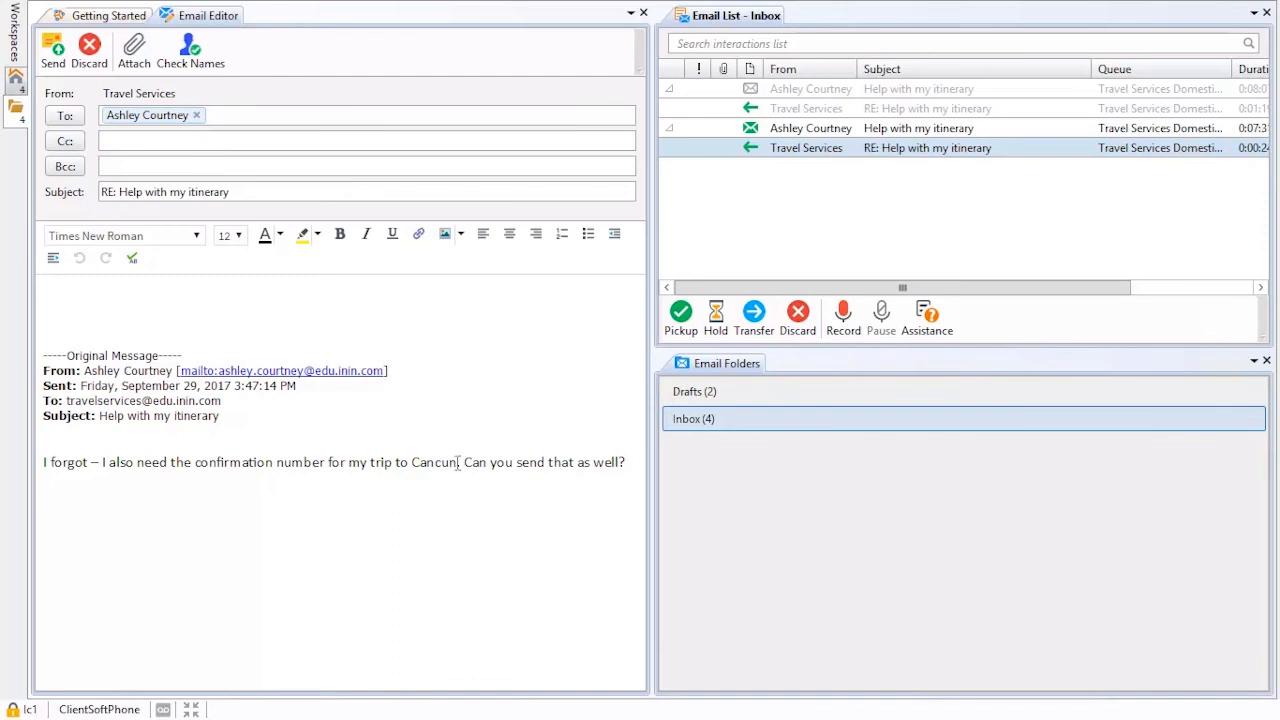
pyautogui.moveTo(89, 47)
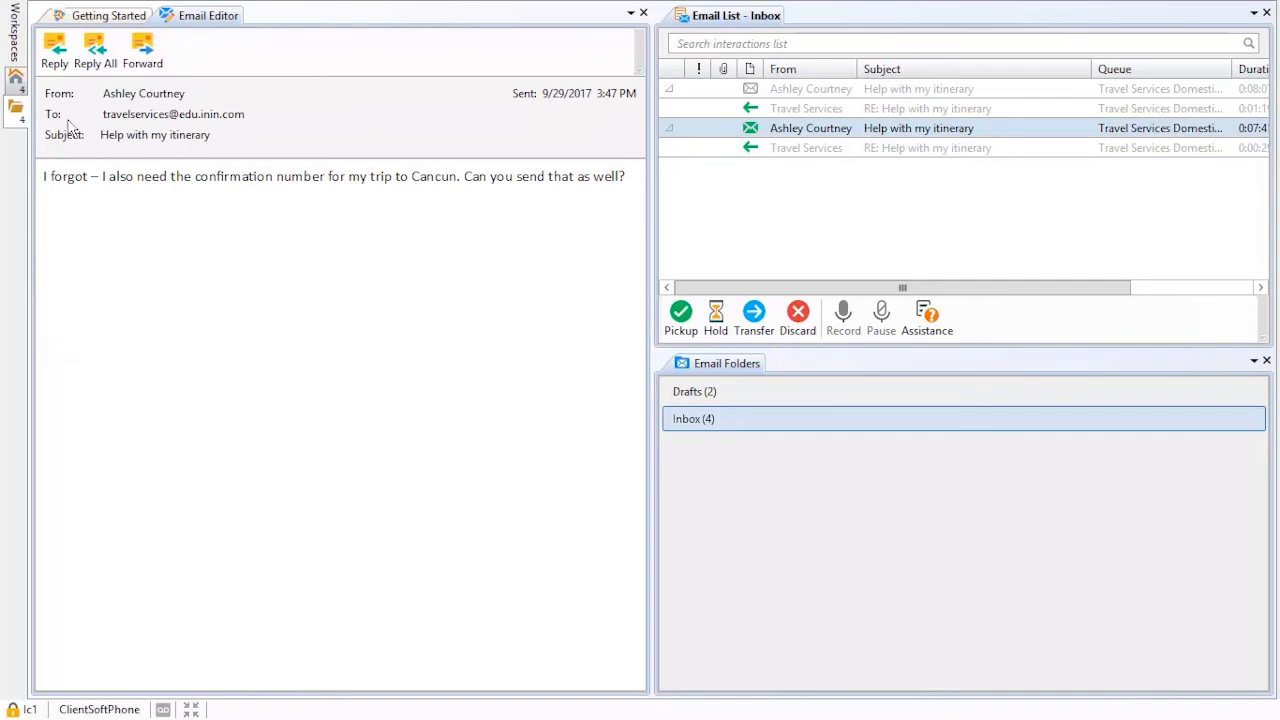
pyautogui.moveTo(143, 48)
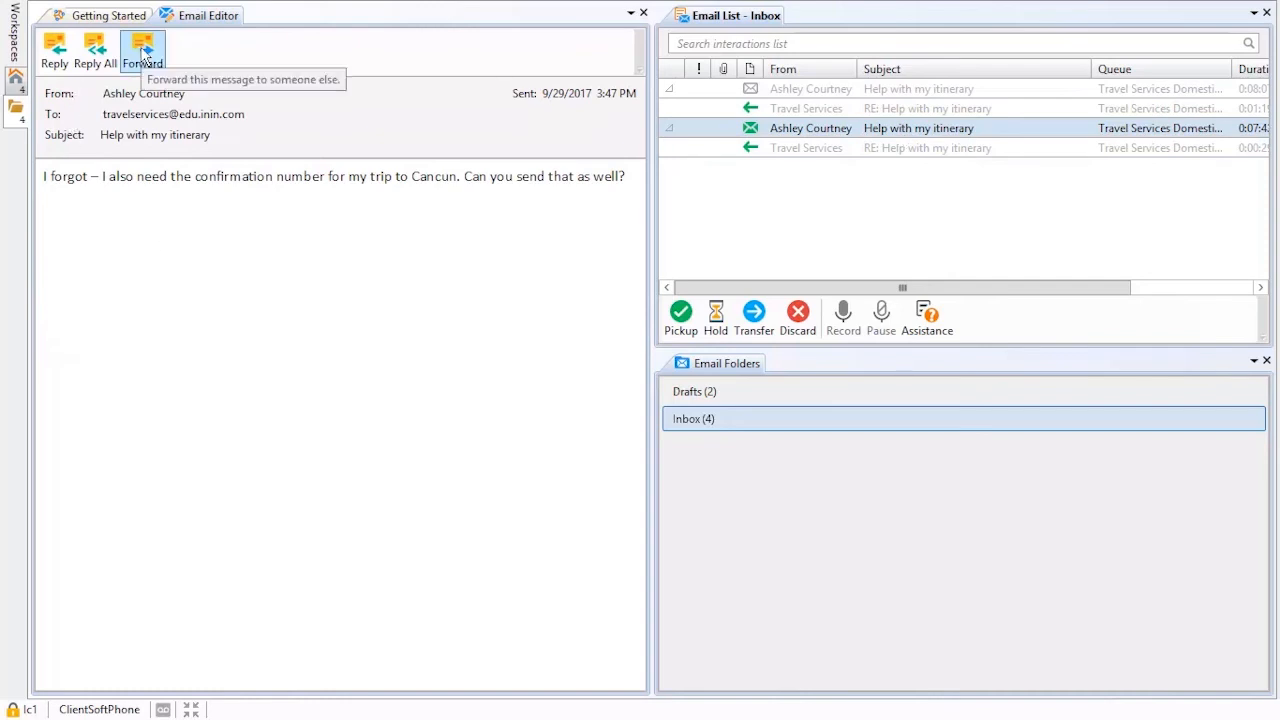
# - Forward Ashley's Cancun follow-up email instead of replying
pyautogui.click(142, 50)
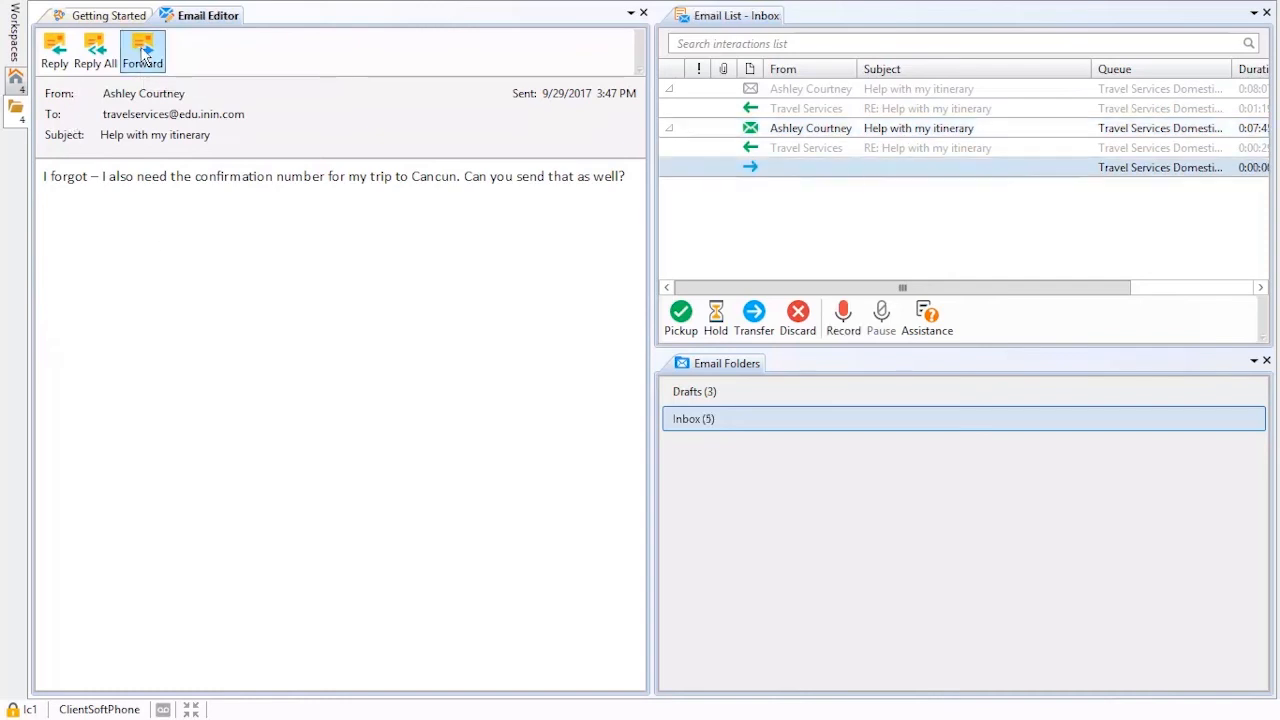
pyautogui.click(142, 50)
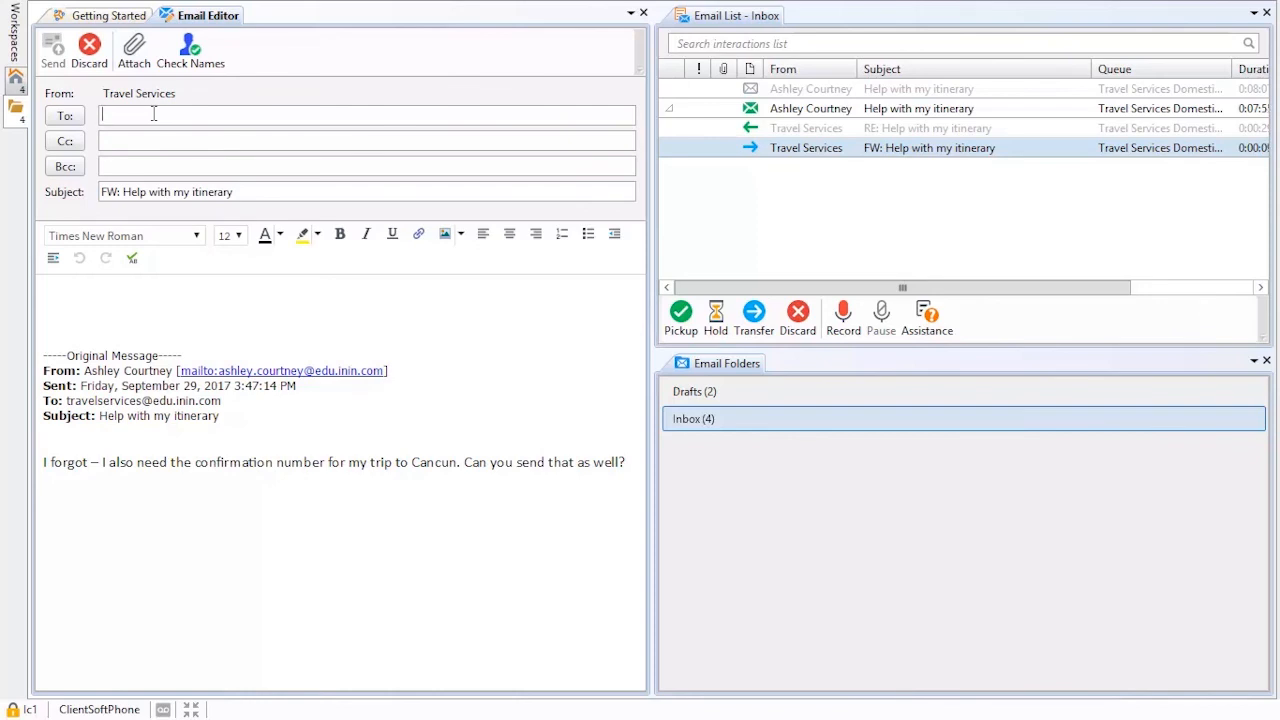
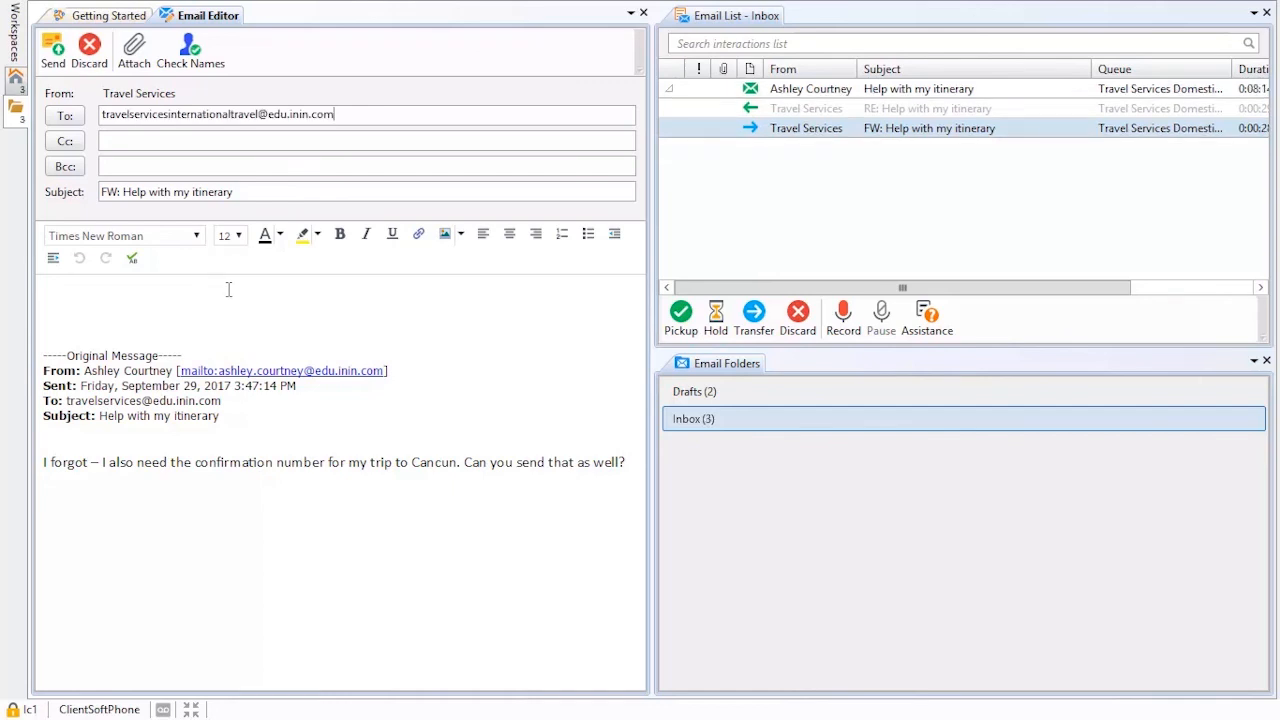
pyautogui.moveTo(190, 50)
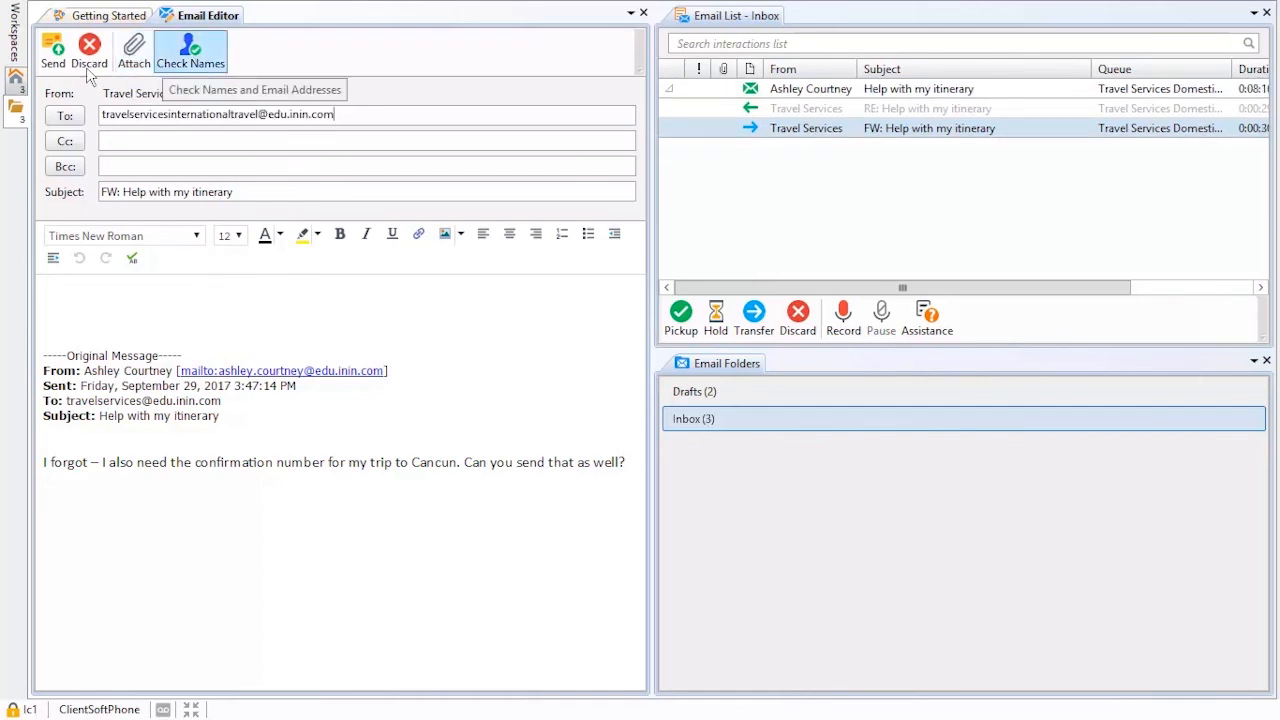
pyautogui.moveTo(52, 50)
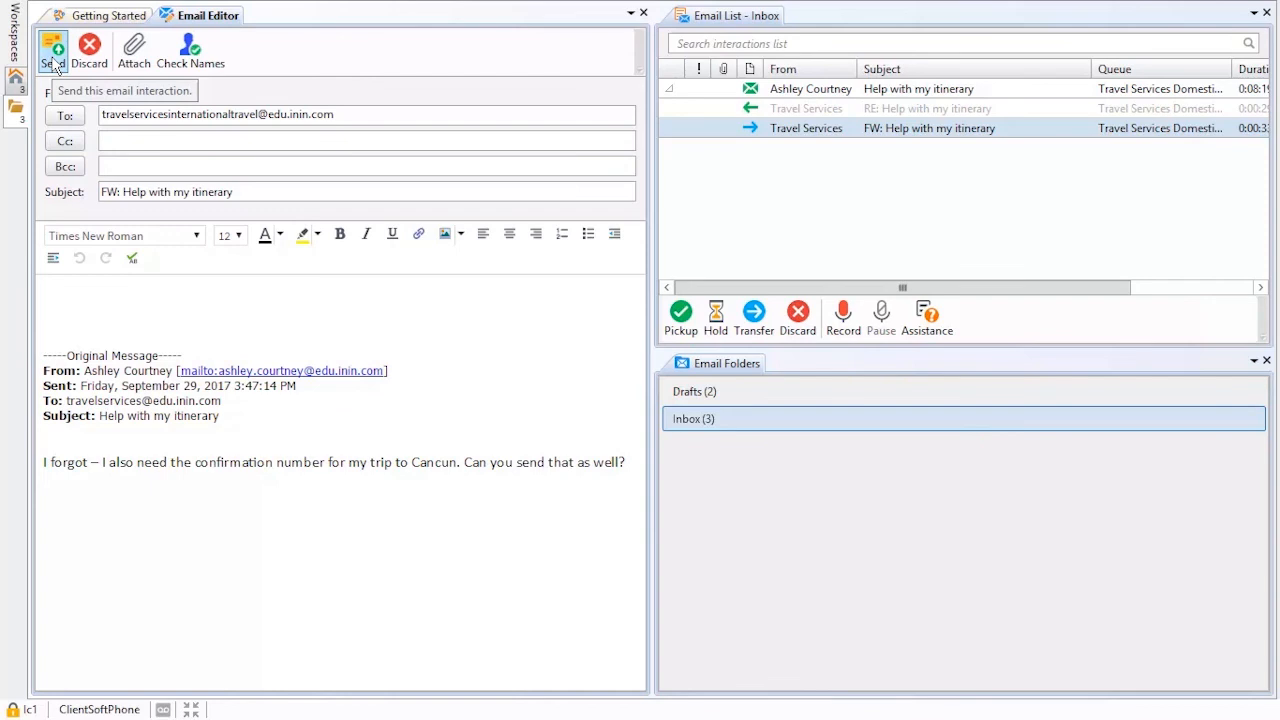
pyautogui.click(52, 50)
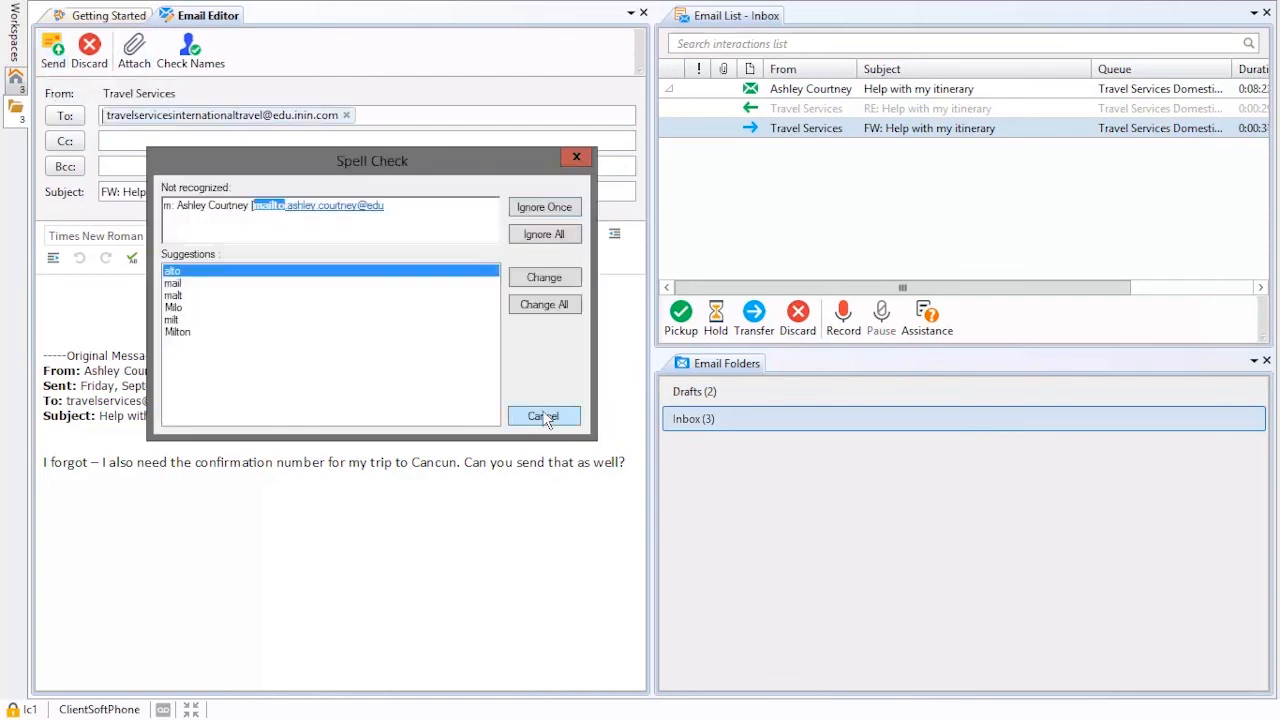
pyautogui.click(543, 416)
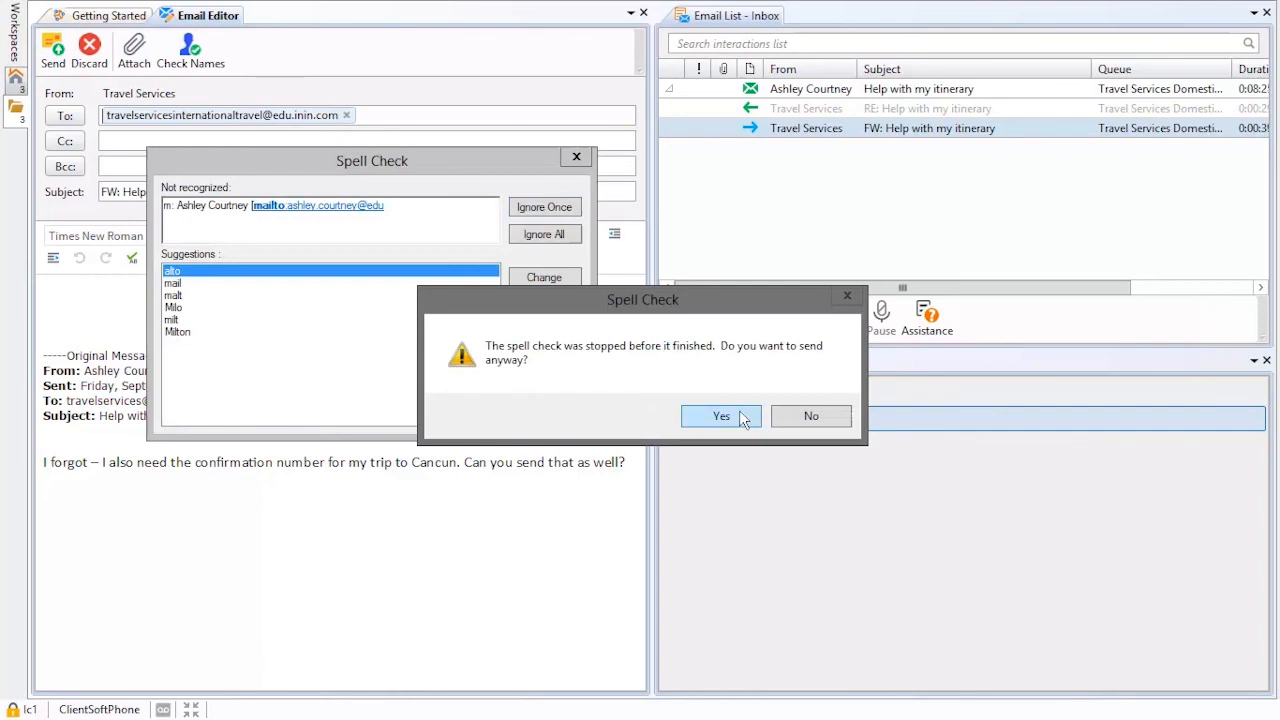
pyautogui.click(721, 416)
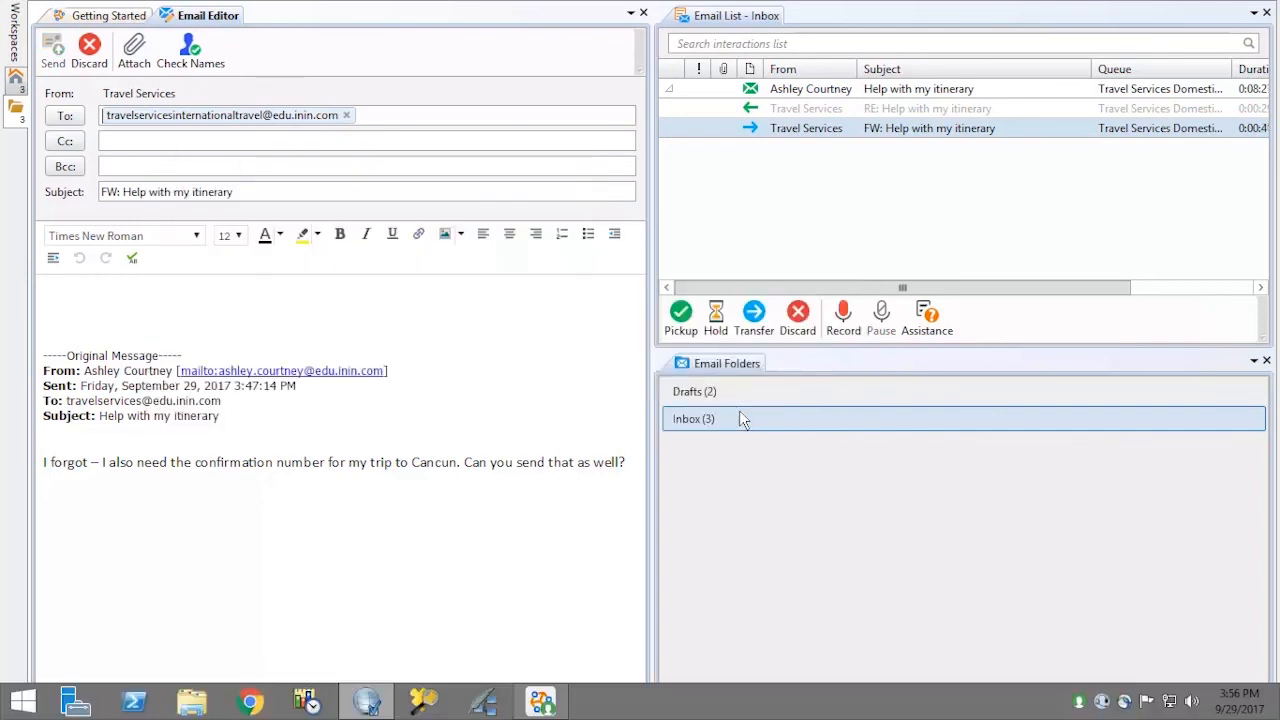
pyautogui.click(53, 48)
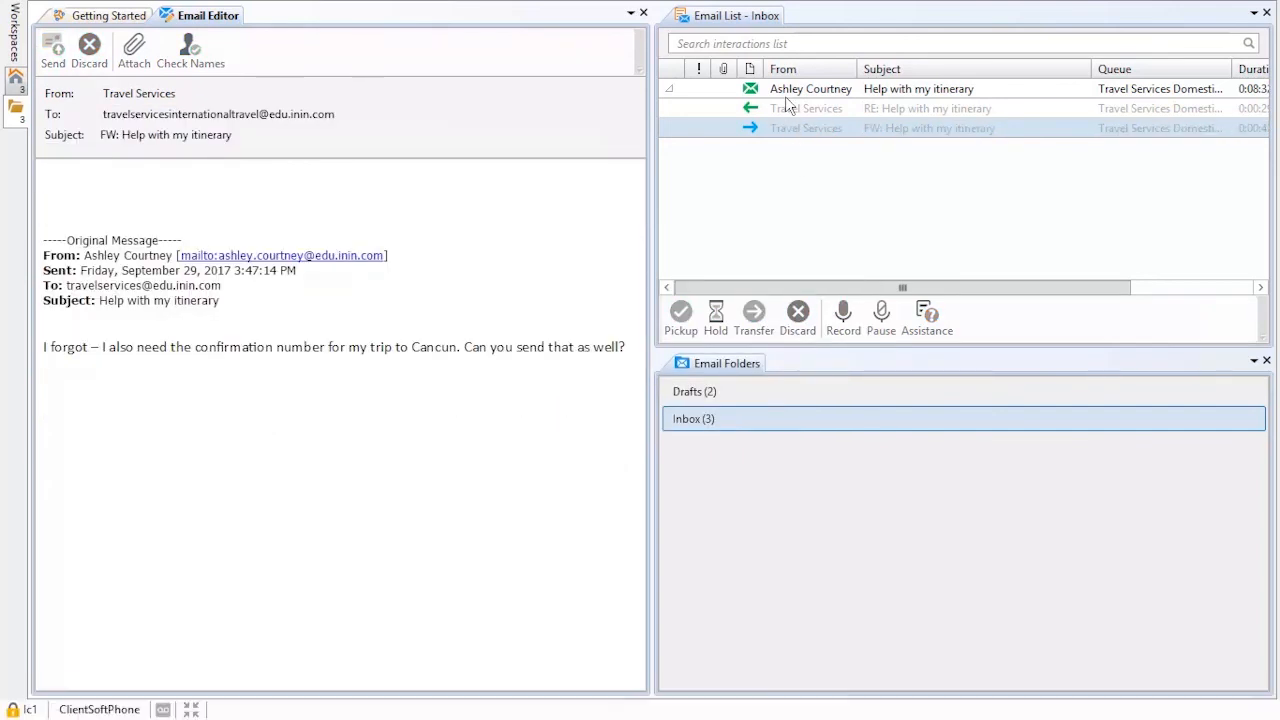
# - Reopen Ashley's Cancun follow-up and set the agent status to At Lunch
pyautogui.click(810, 89)
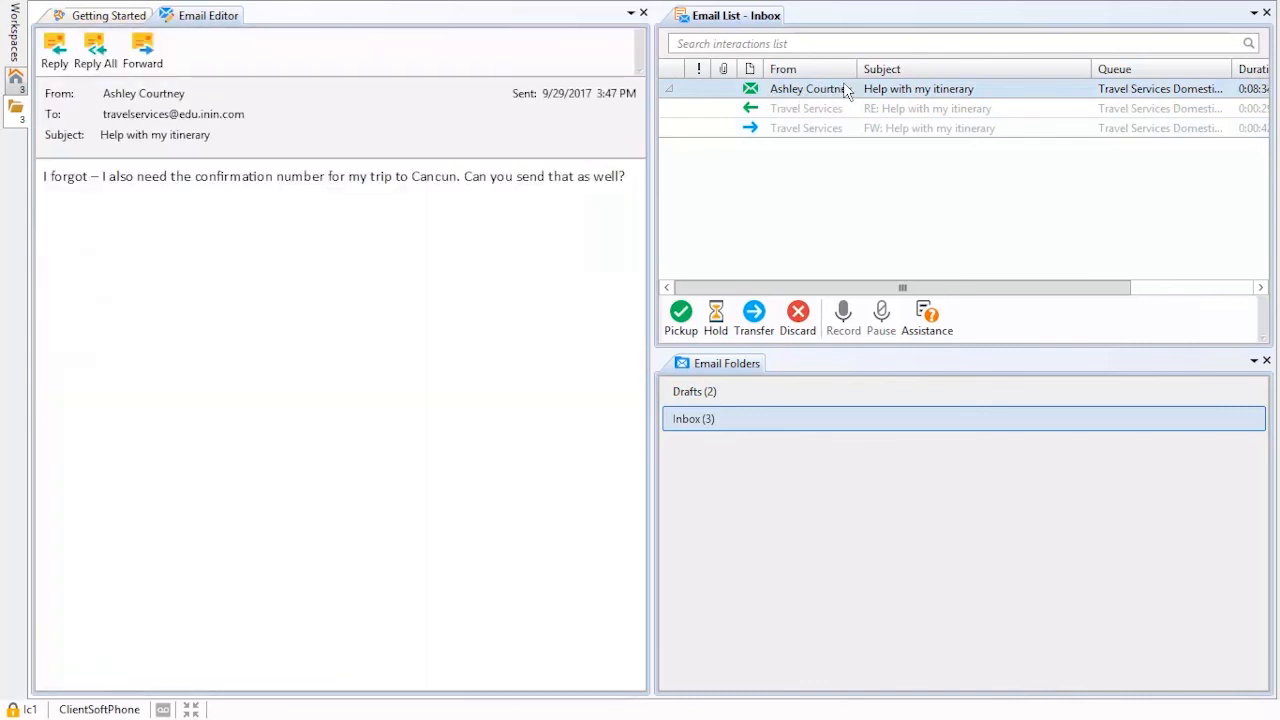
pyautogui.moveTo(797, 312)
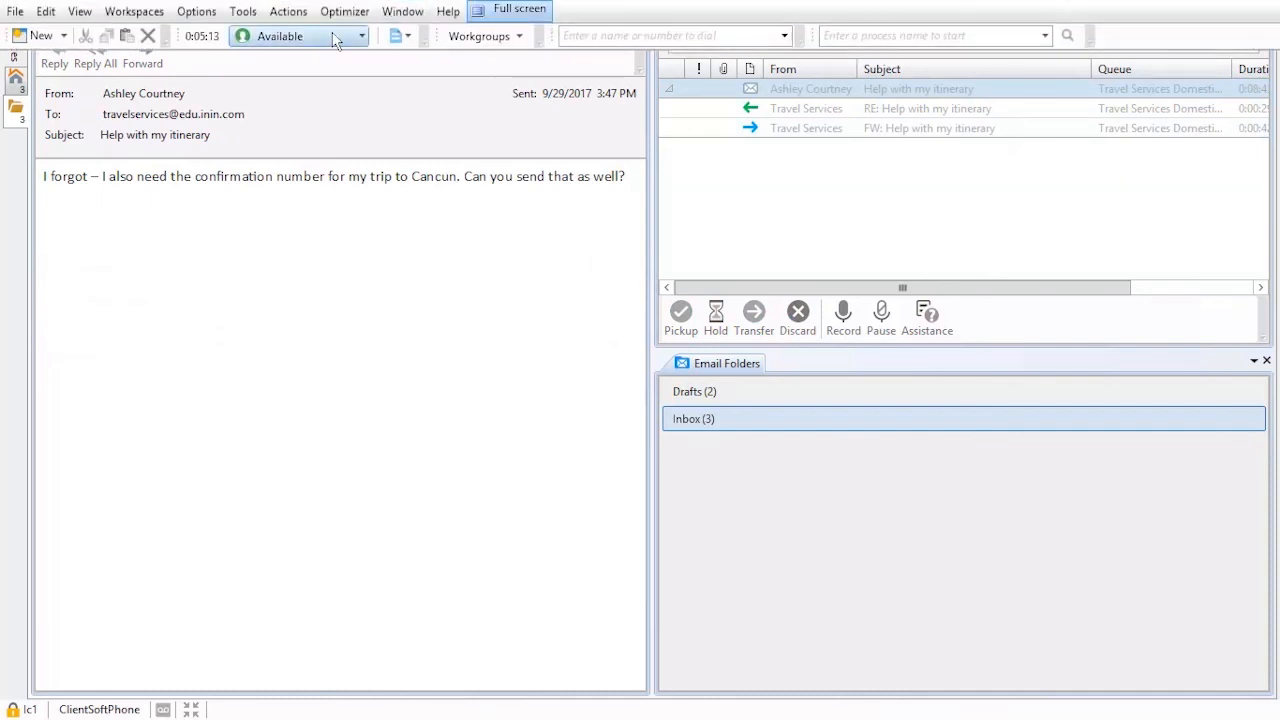
pyautogui.click(361, 36)
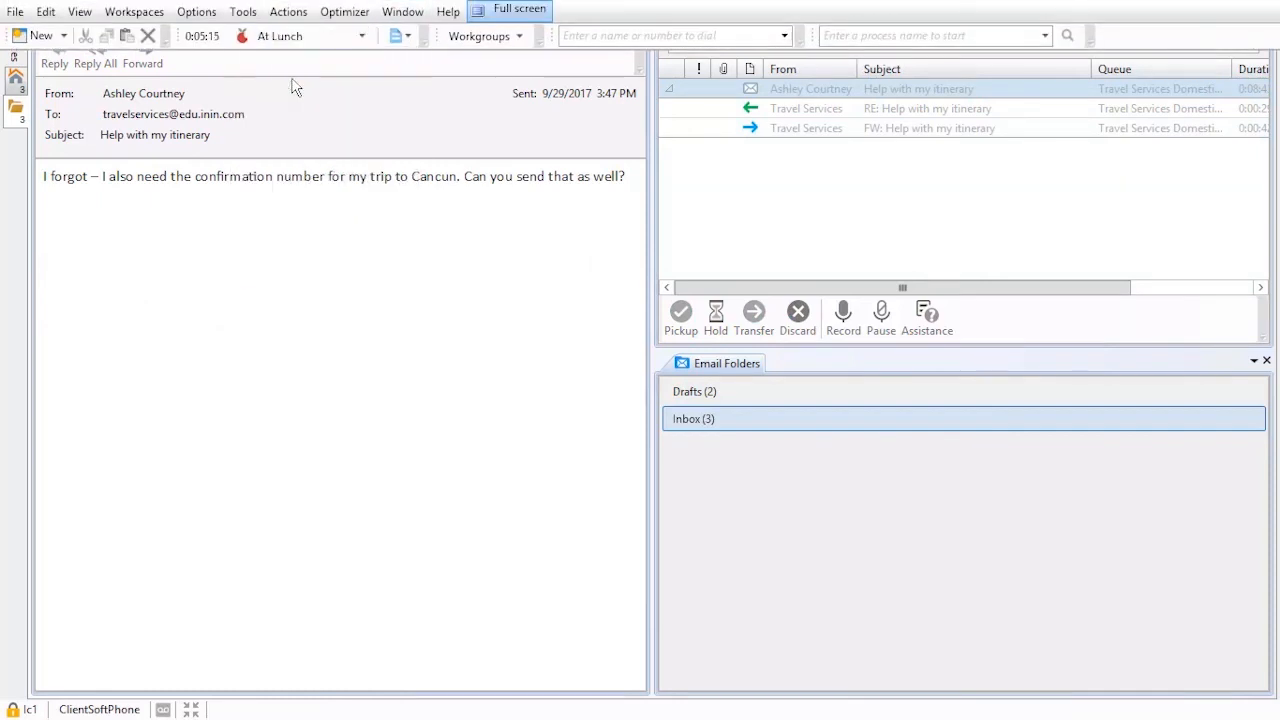